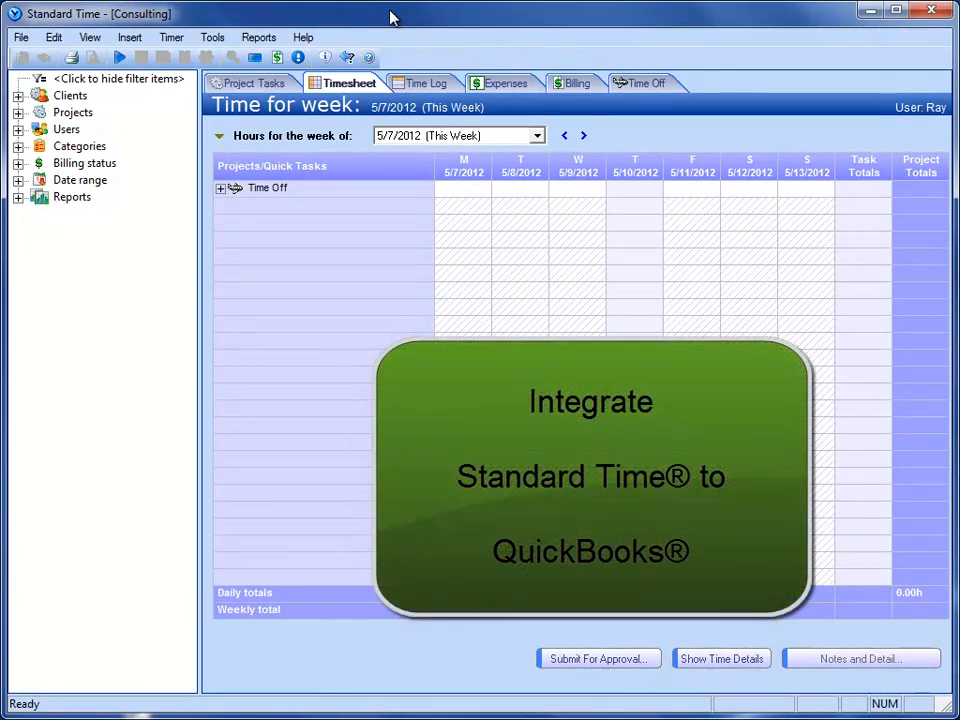
mouse_move(415, 149)
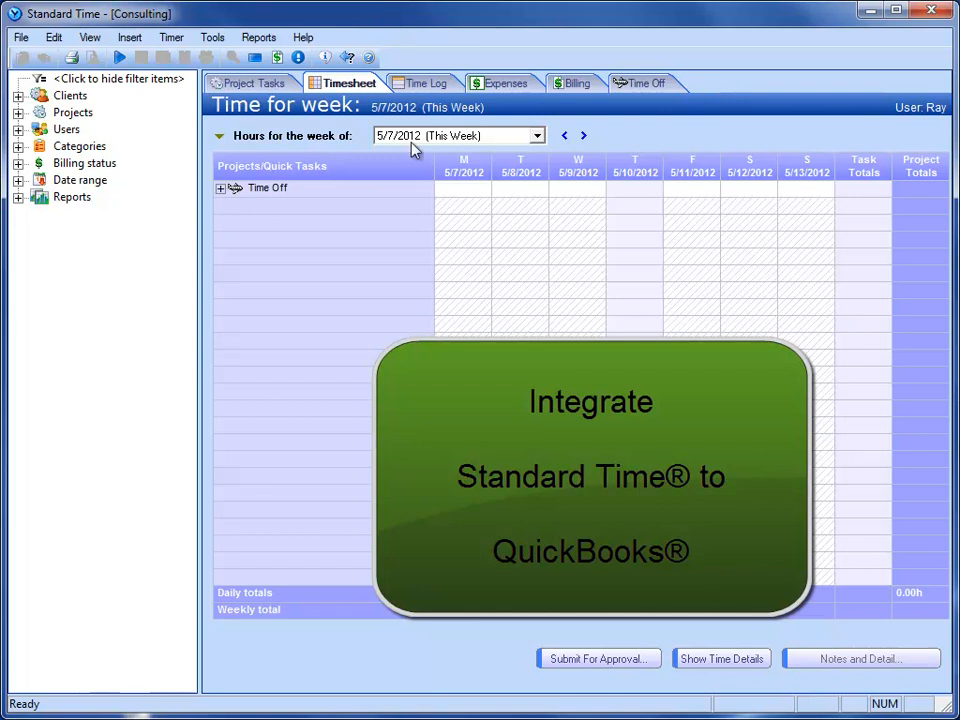
mouse_move(337, 257)
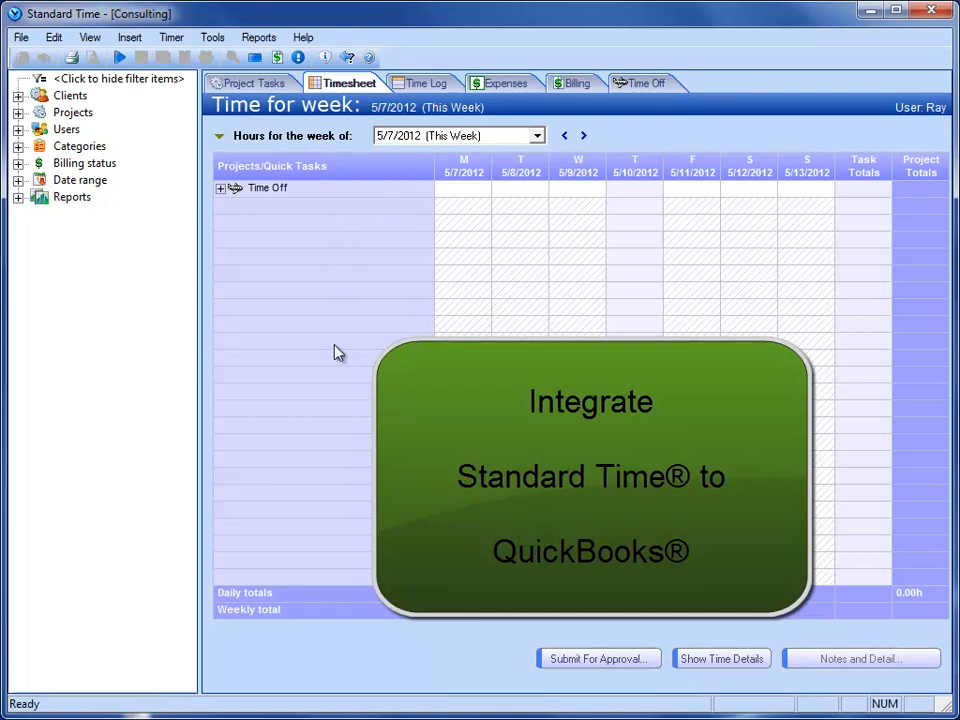
Look over the Projects list, then start Tools > QuickBooks > Import Customers and Items
click(211, 37)
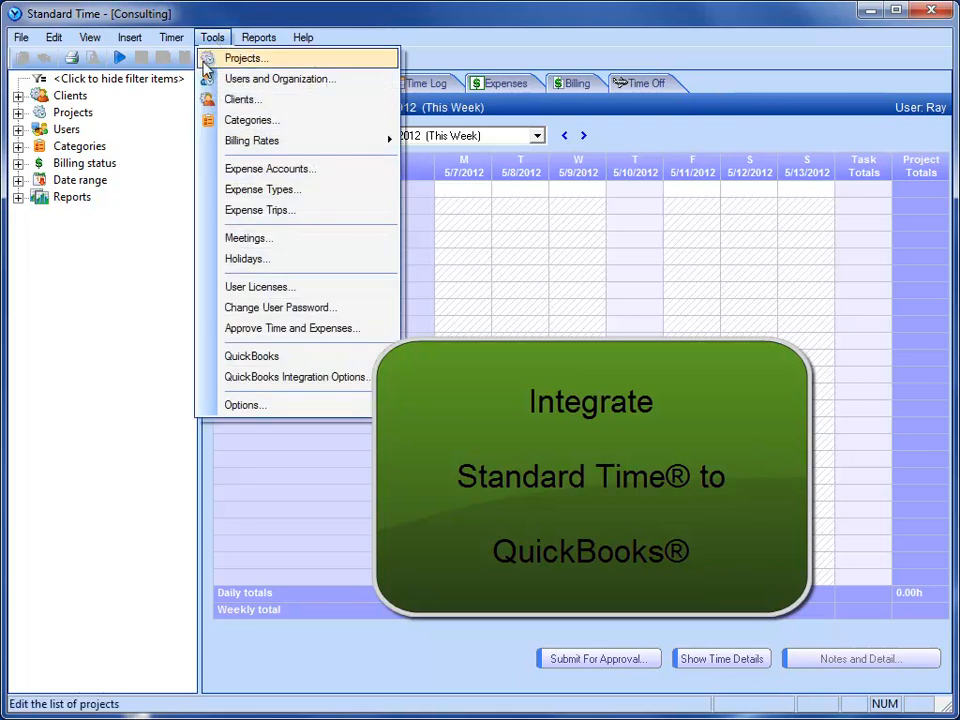
click(245, 57)
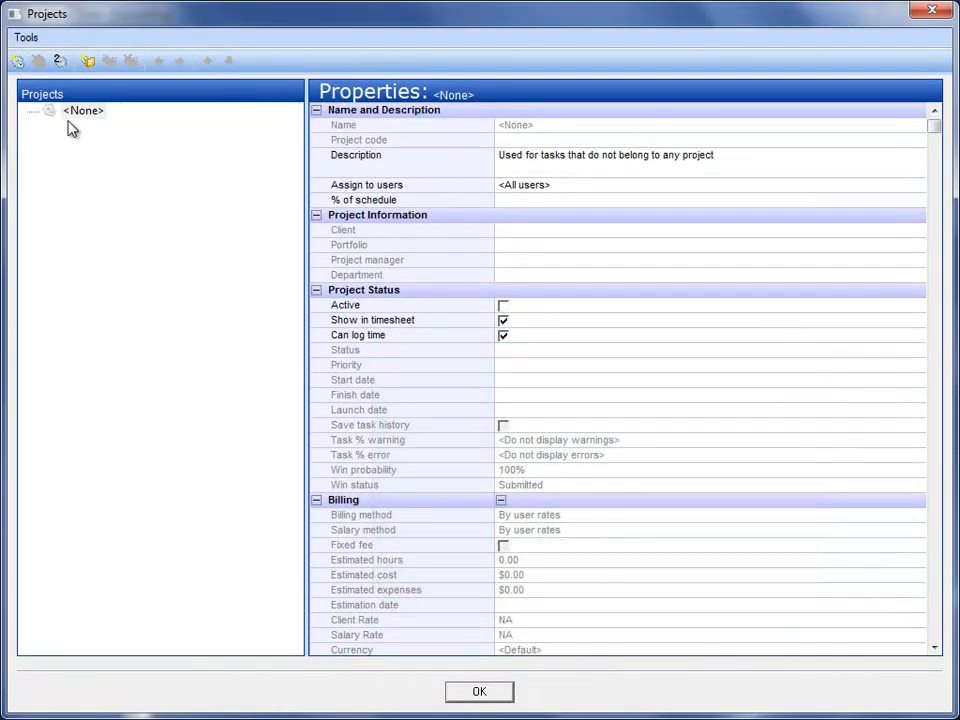
click(25, 37)
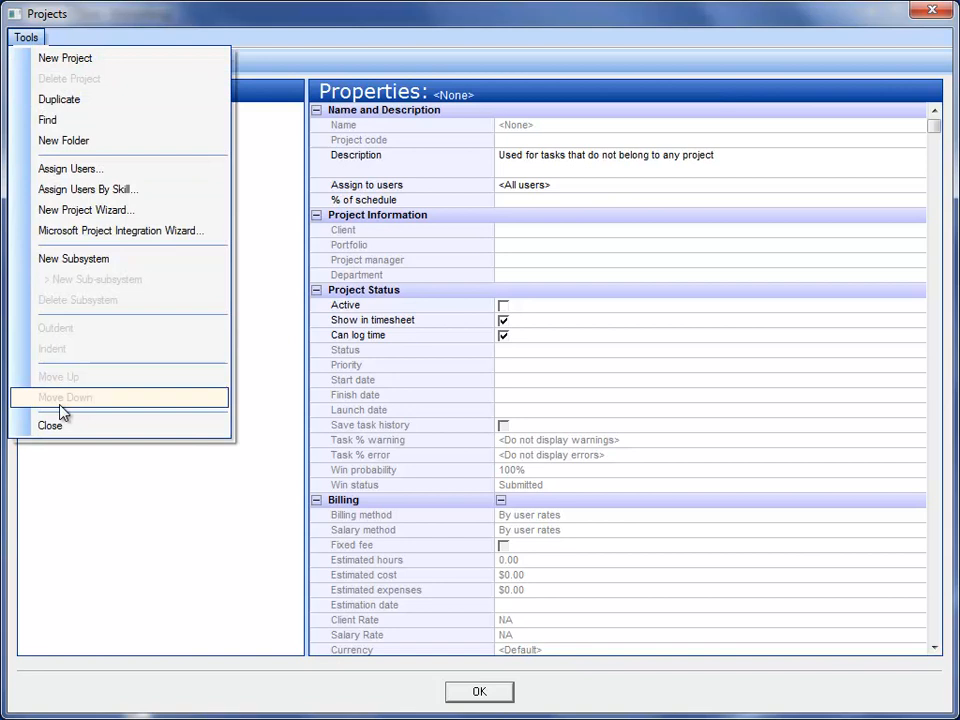
click(50, 425)
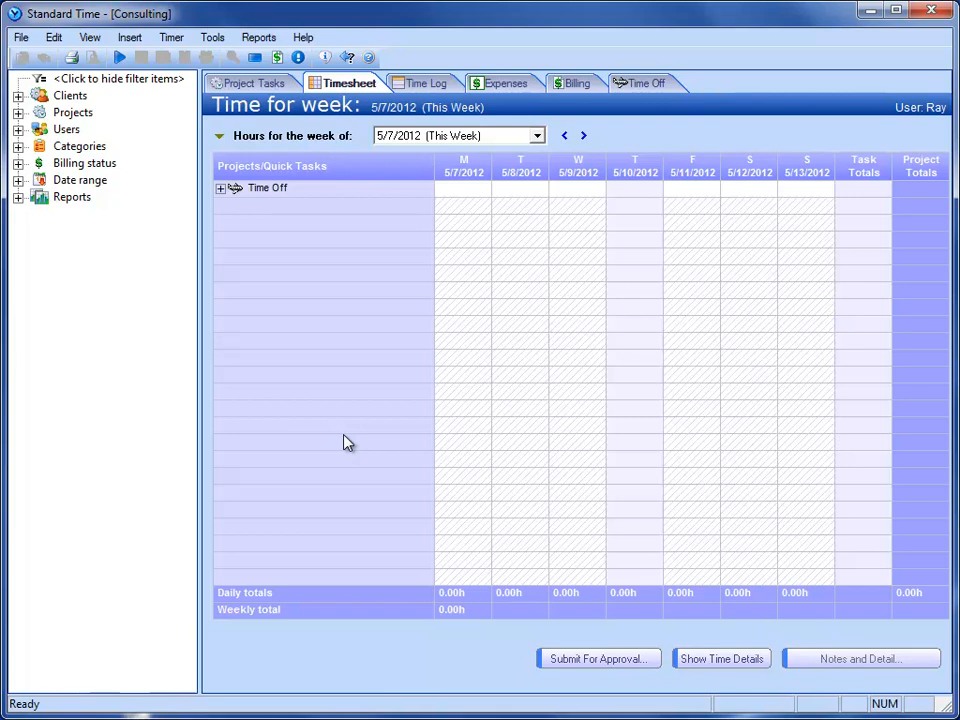
mouse_move(212, 37)
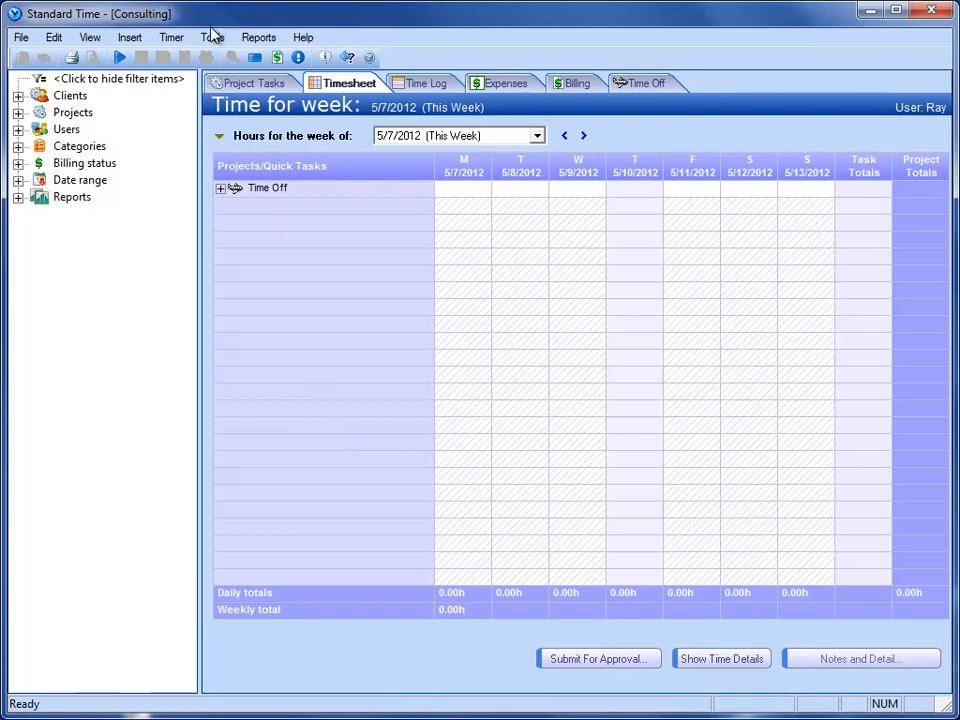
click(211, 37)
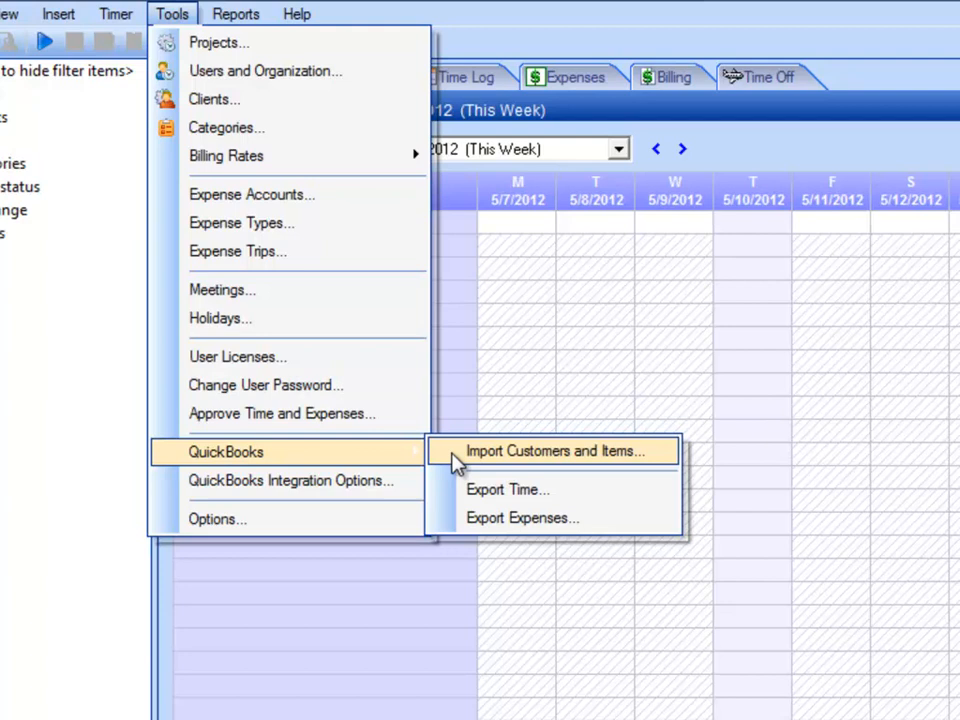
click(557, 450)
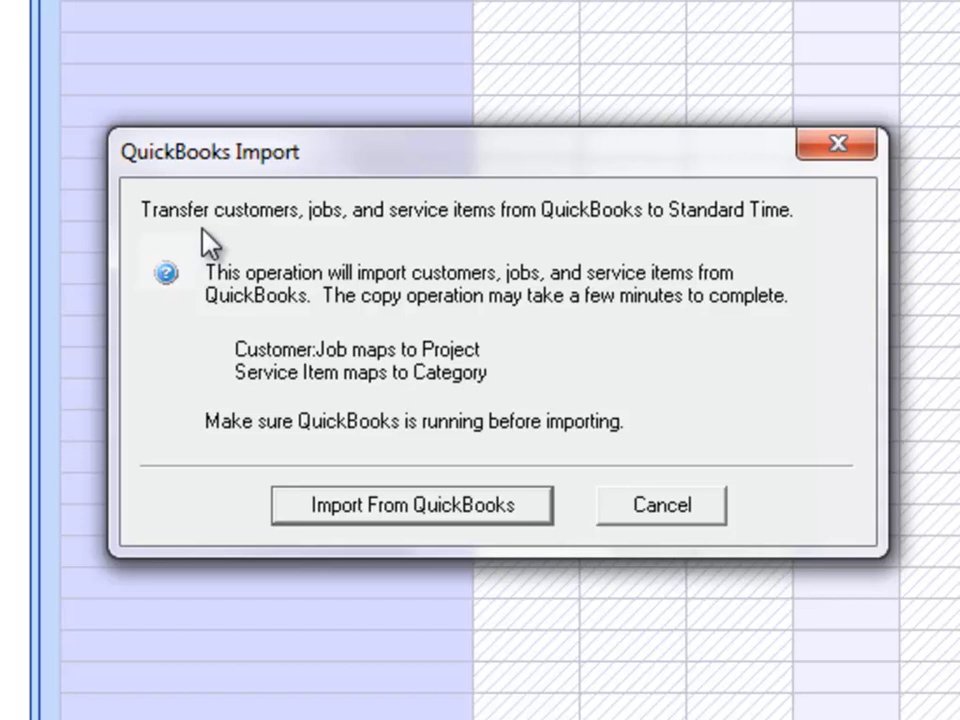
mouse_move(458, 245)
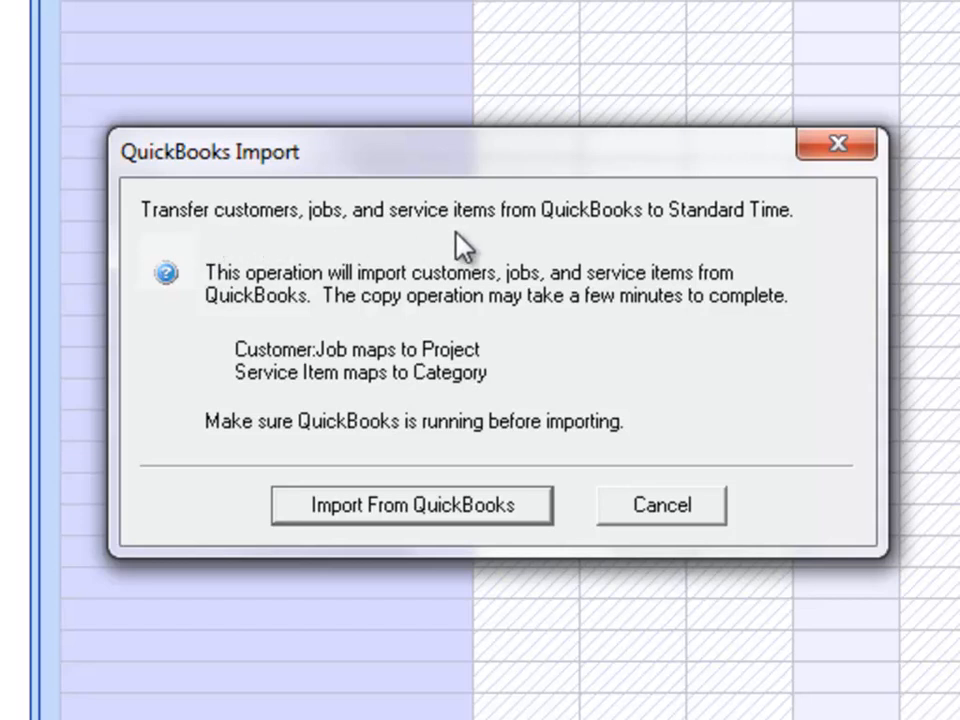
mouse_move(755, 252)
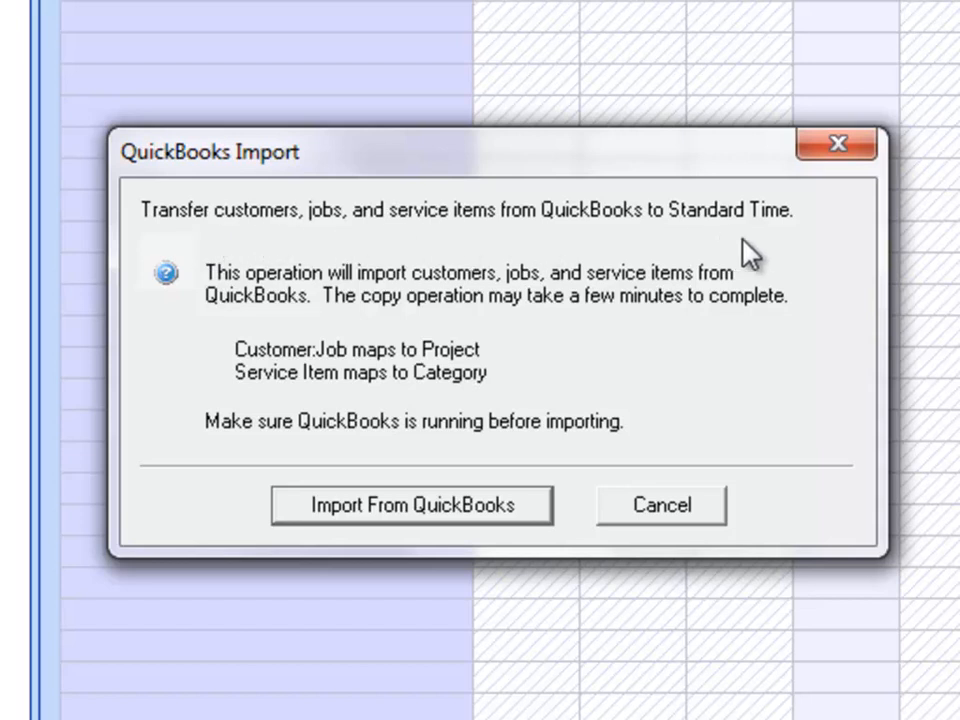
mouse_move(93, 360)
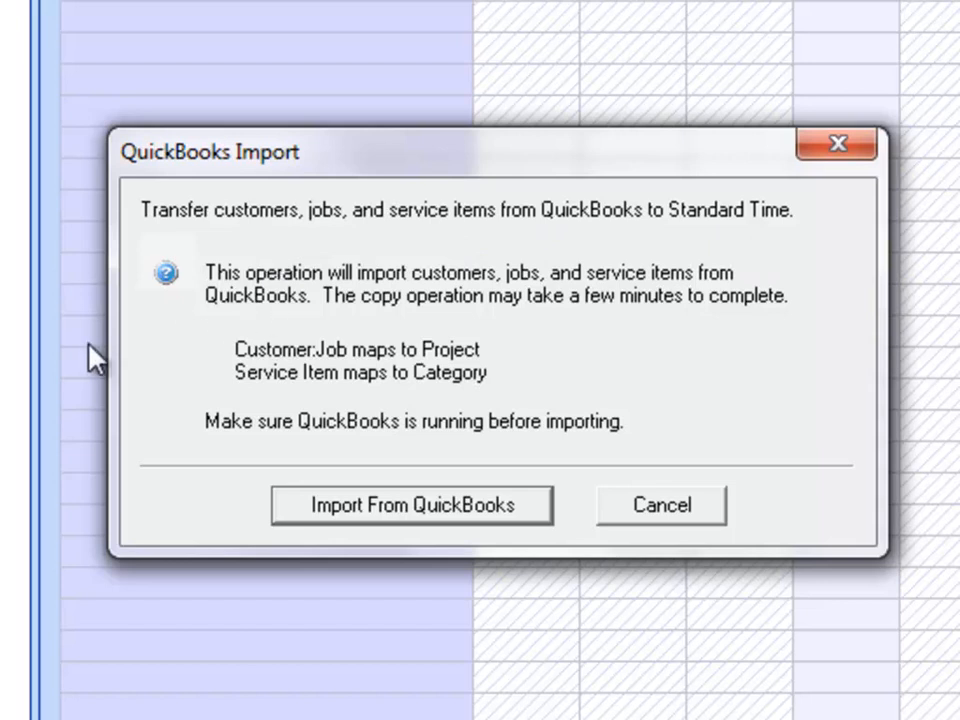
mouse_move(214, 360)
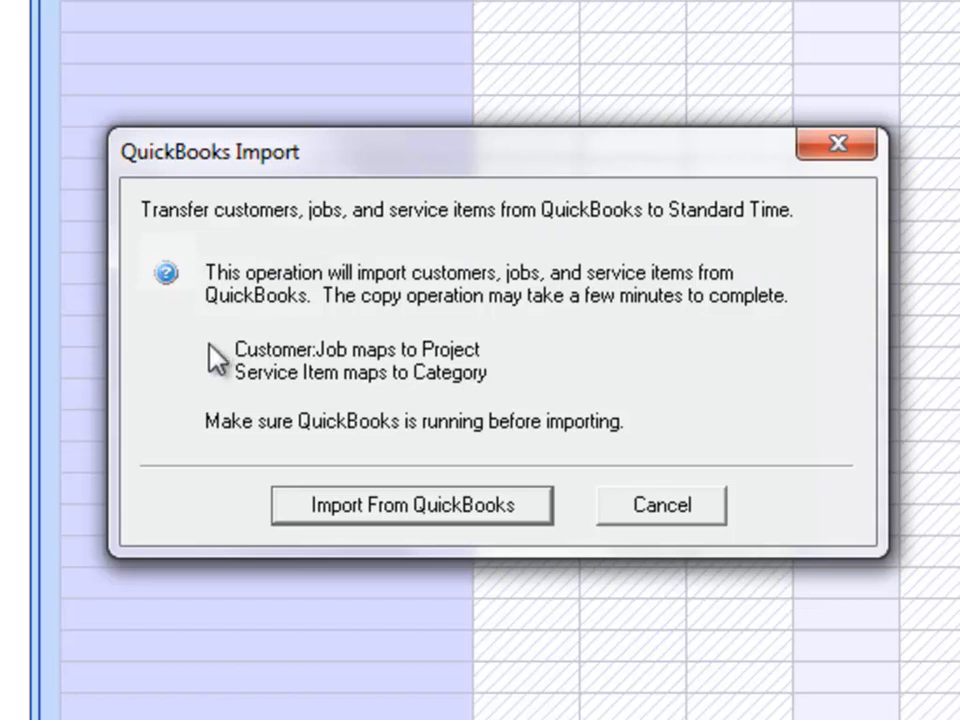
mouse_move(262, 366)
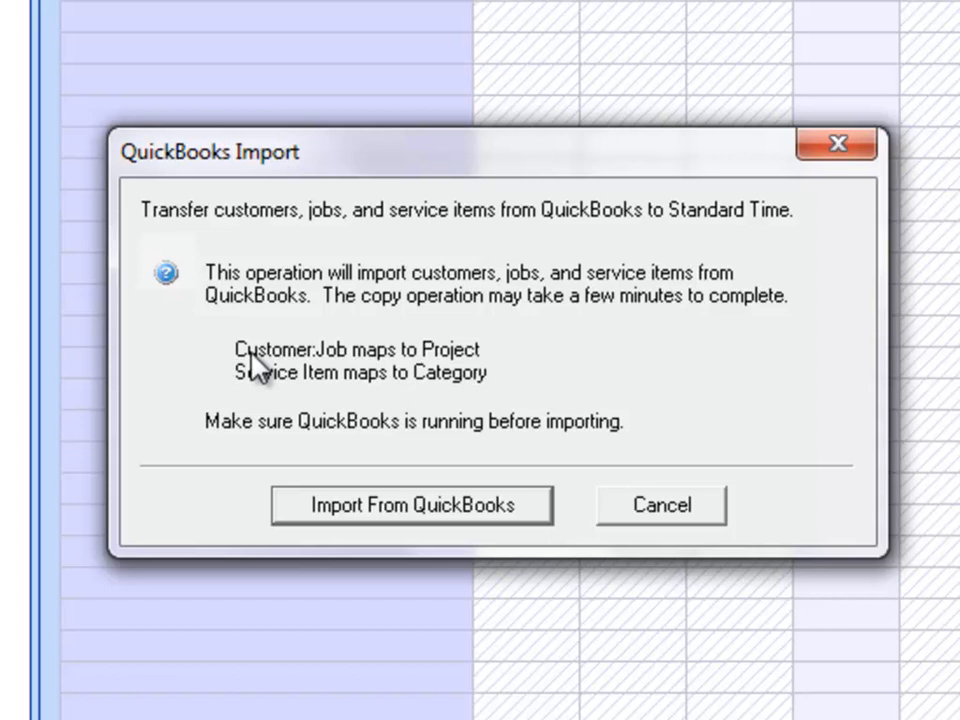
mouse_move(510, 365)
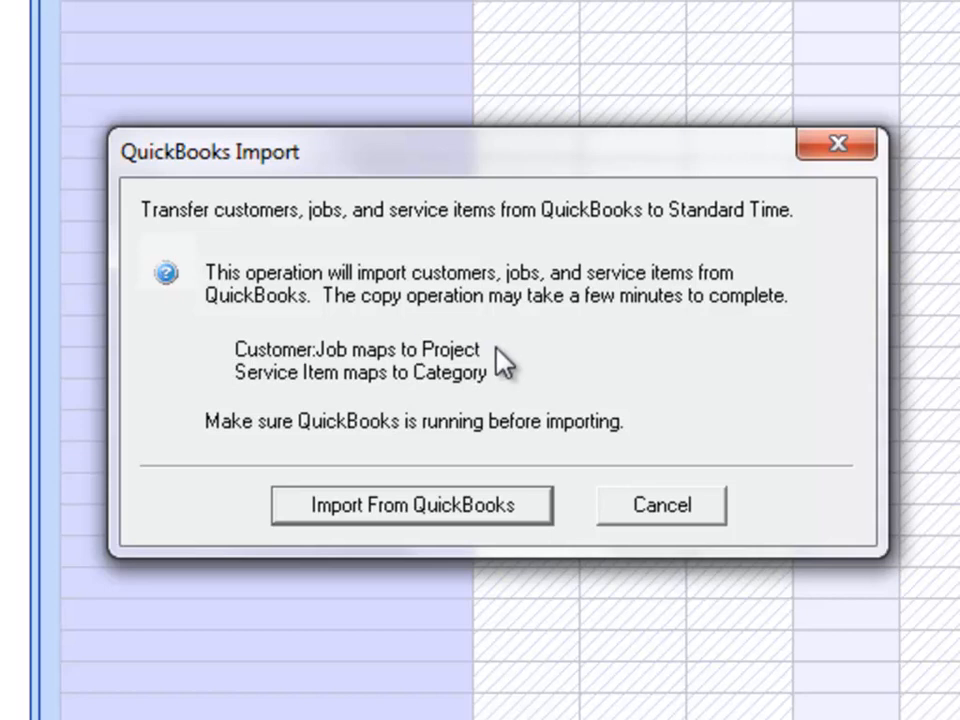
mouse_move(205, 390)
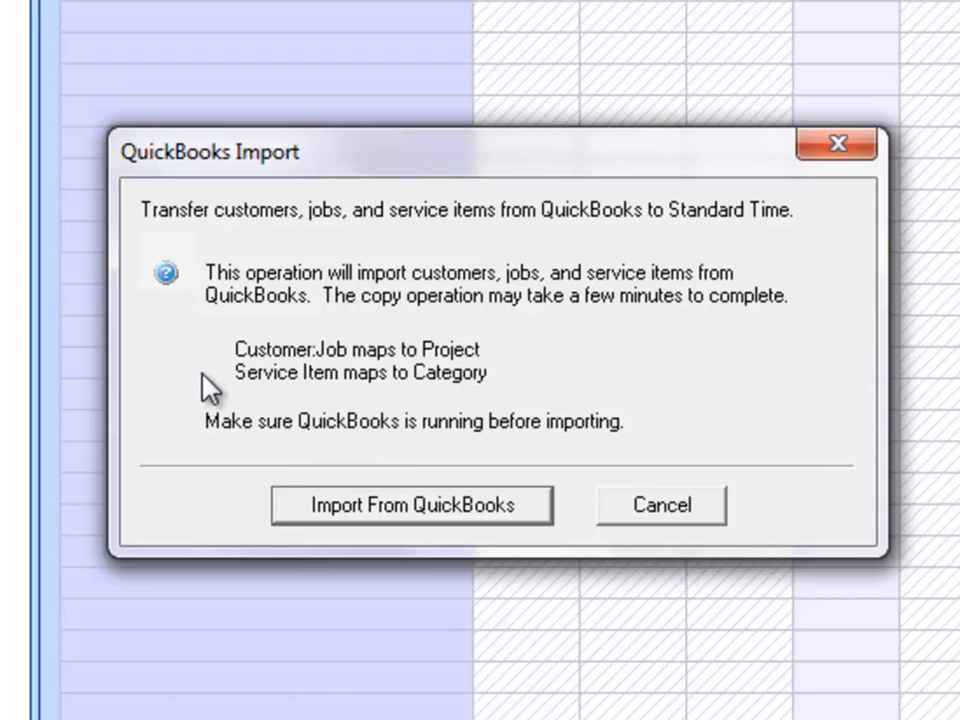
mouse_move(188, 431)
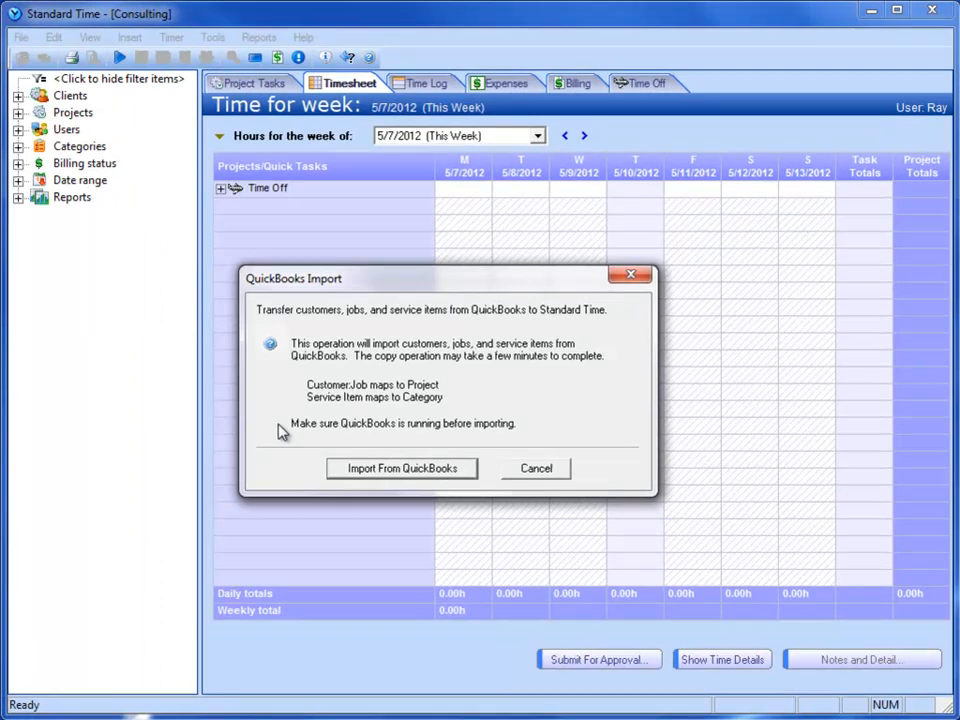
Open QuickBooks' Customer Center and view XYZ Construction's customer record without saving changes
click(401, 468)
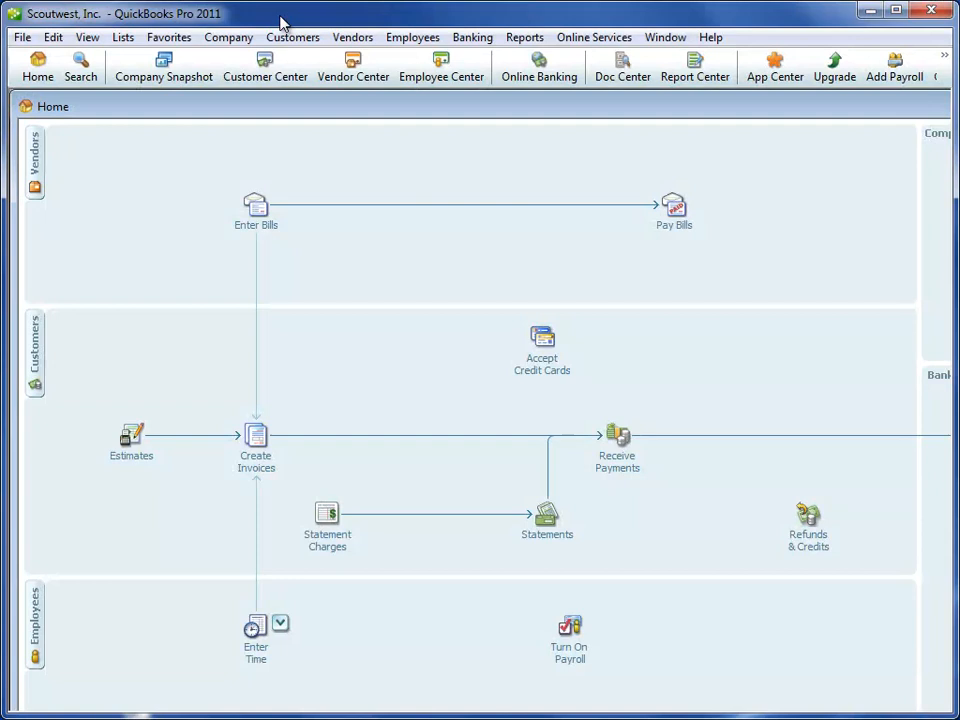
mouse_move(265, 68)
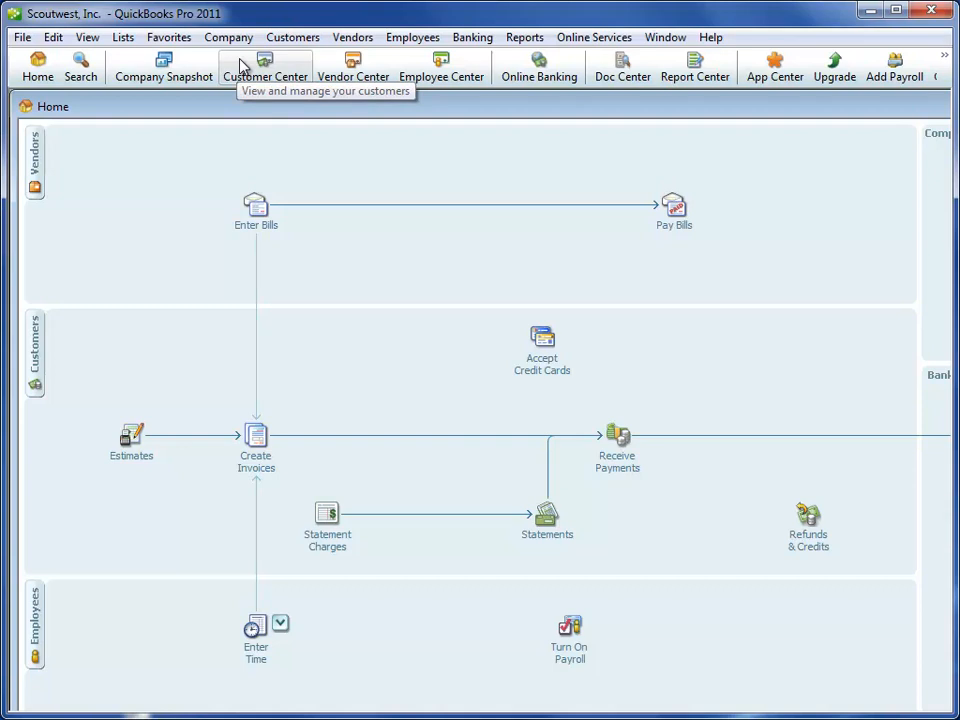
click(266, 67)
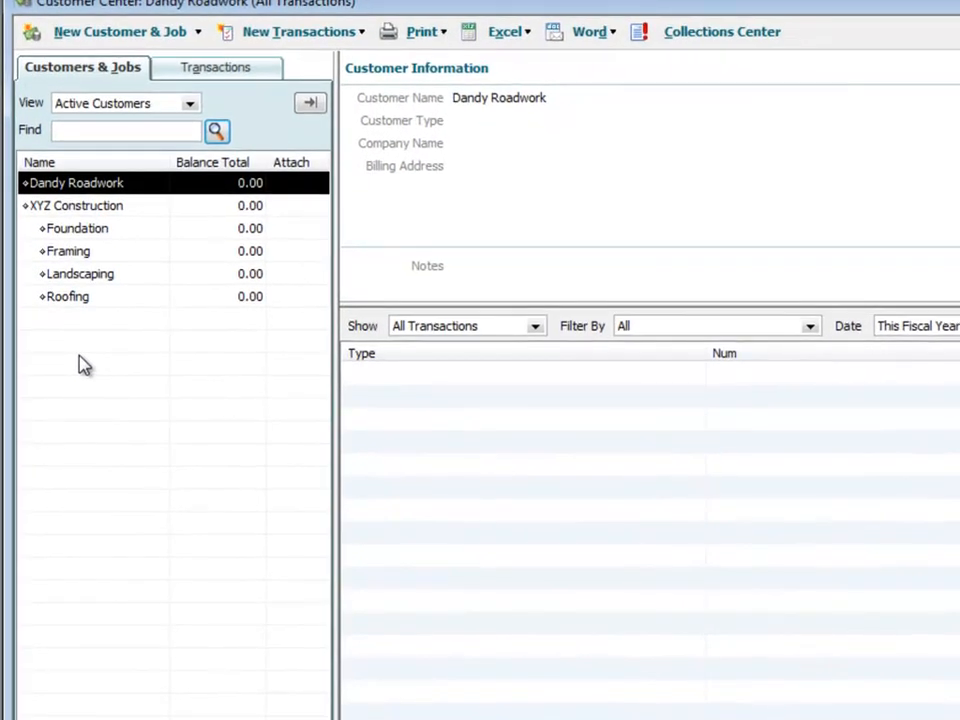
mouse_move(110, 378)
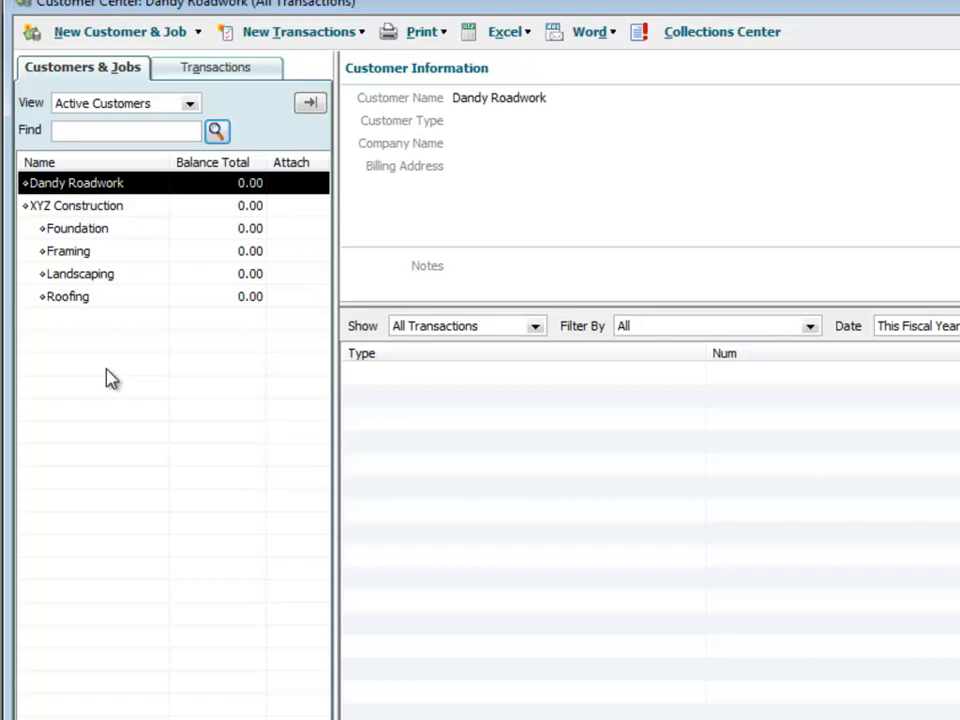
double_click(77, 205)
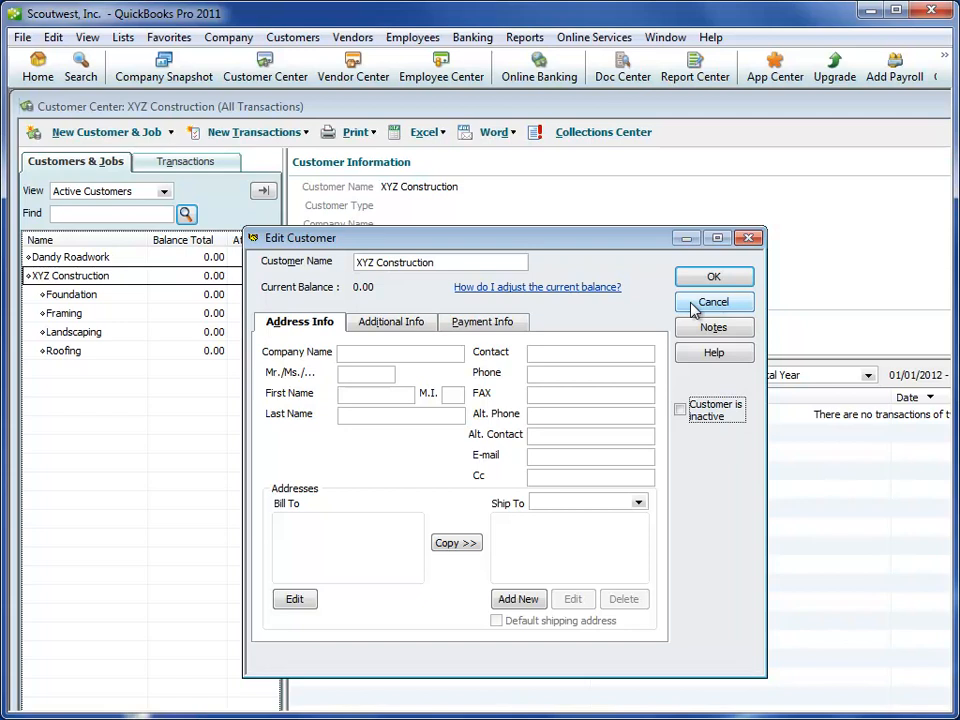
click(714, 302)
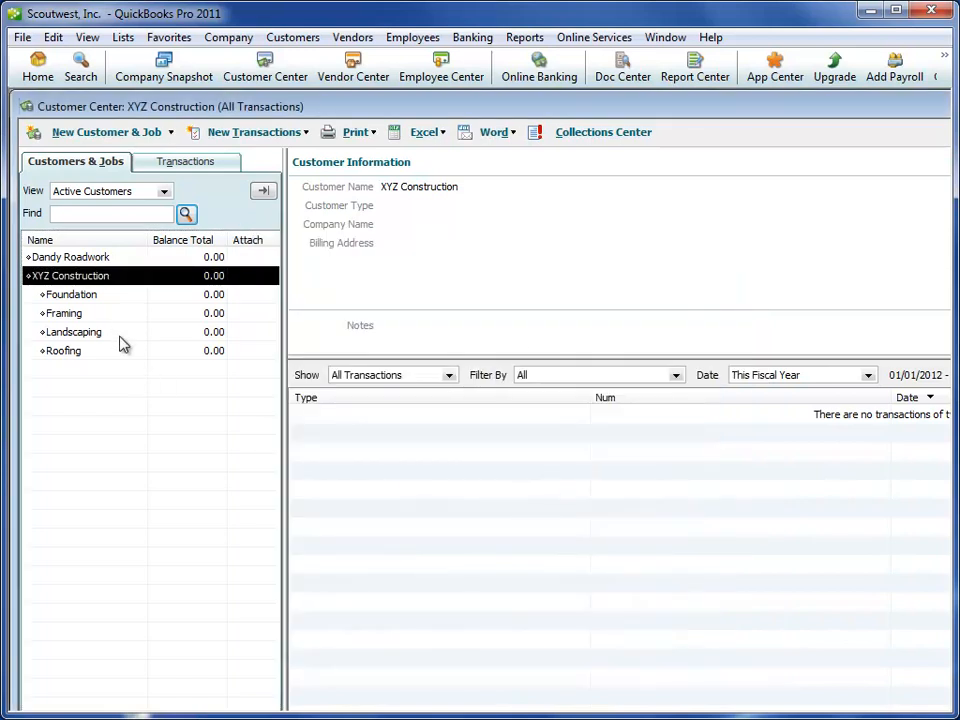
View the Construction service item (55.00) in the Item List, then close it
click(122, 37)
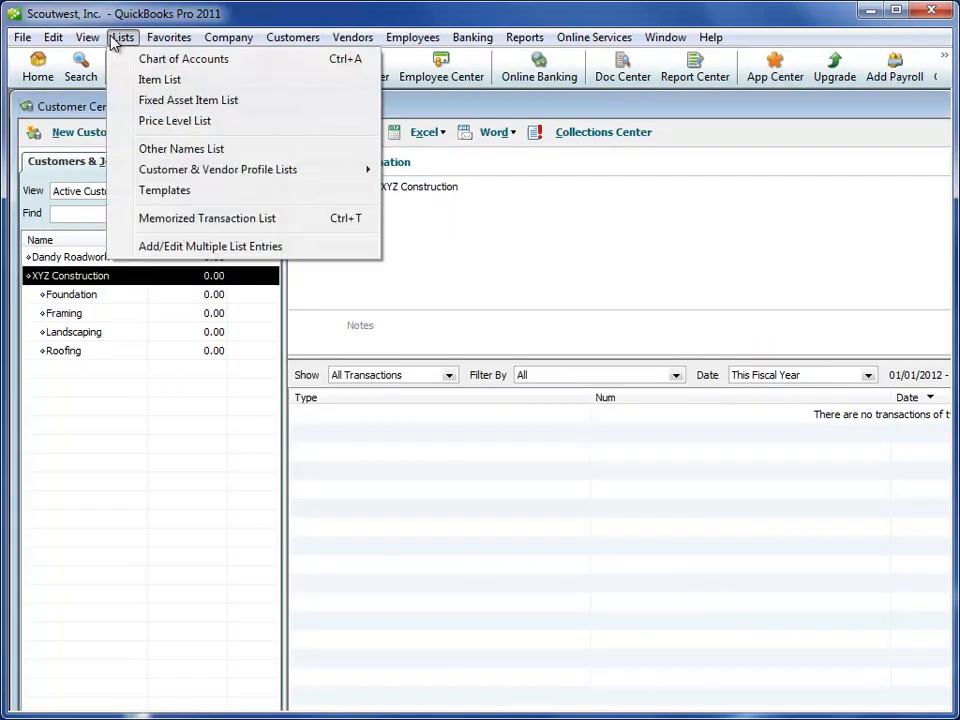
mouse_move(160, 79)
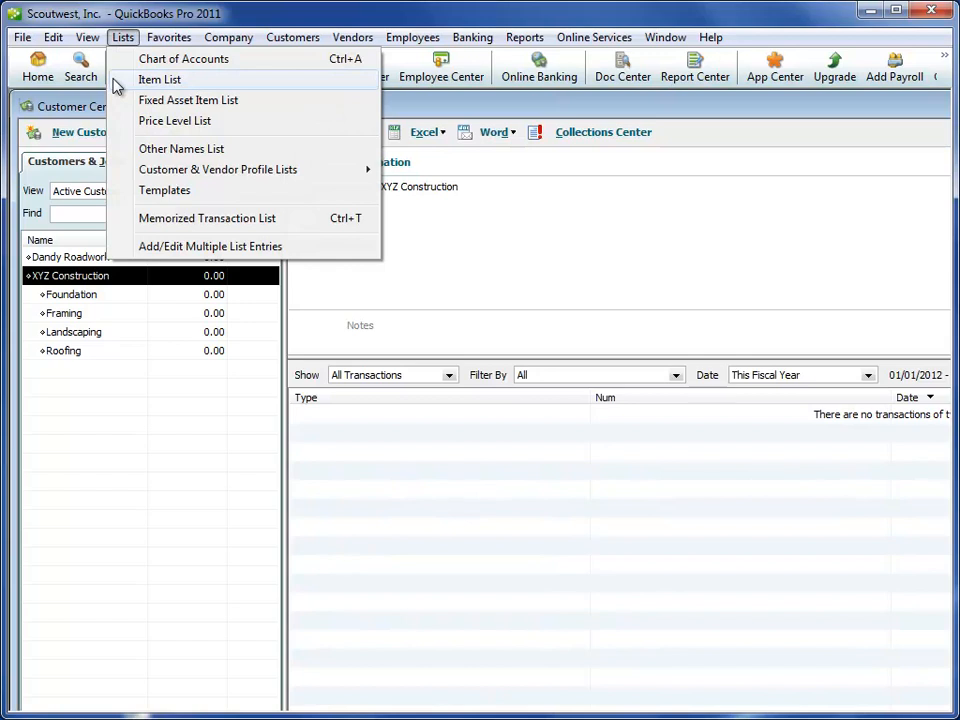
click(160, 79)
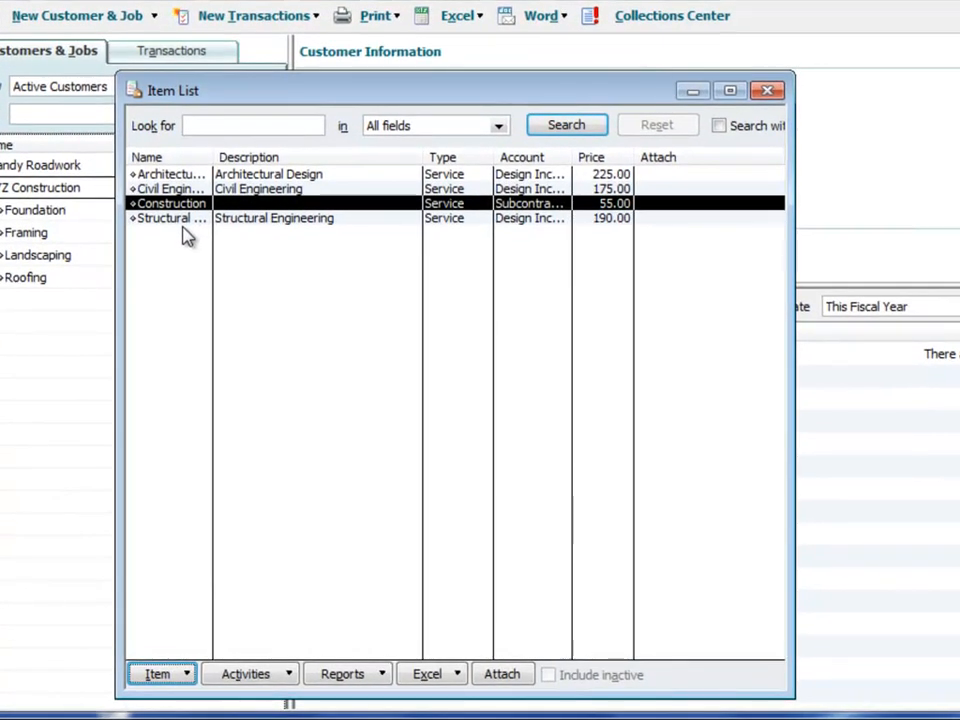
mouse_move(193, 262)
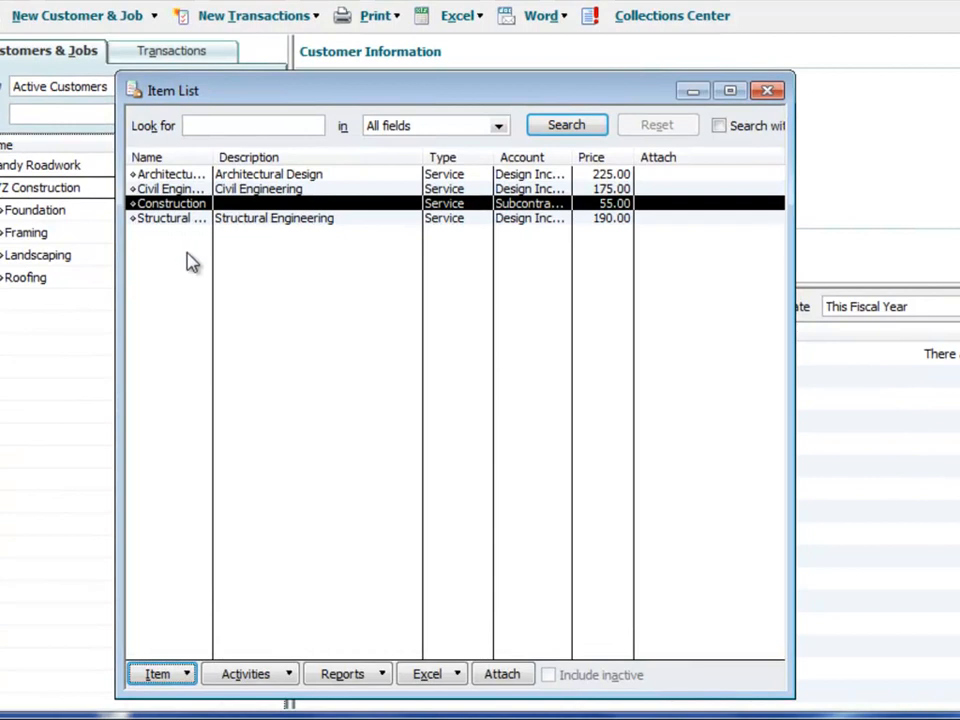
mouse_move(200, 190)
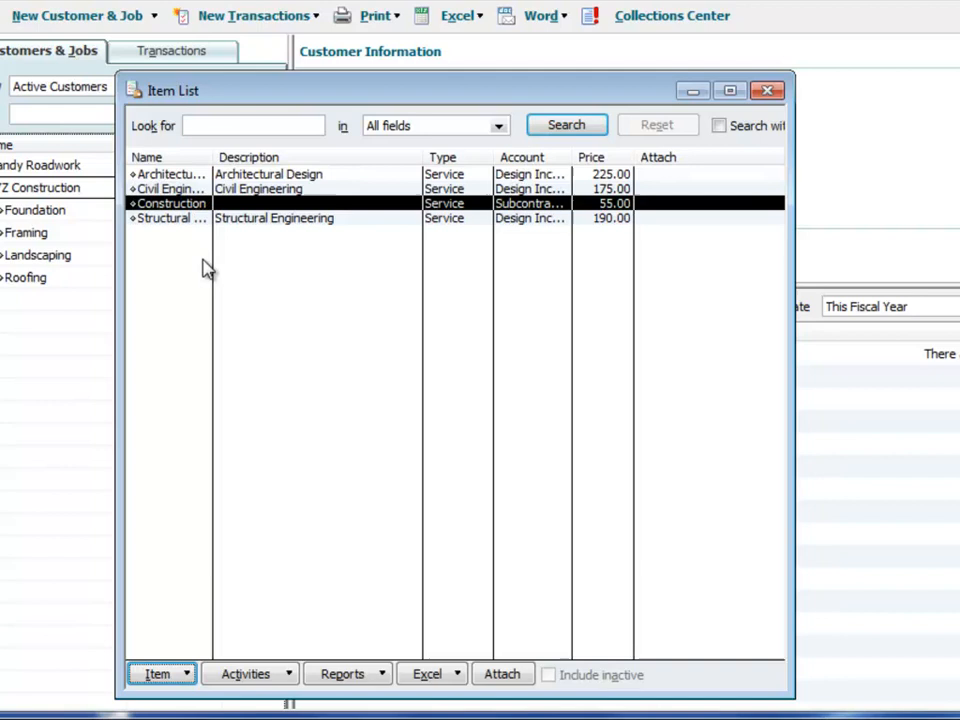
mouse_move(590, 218)
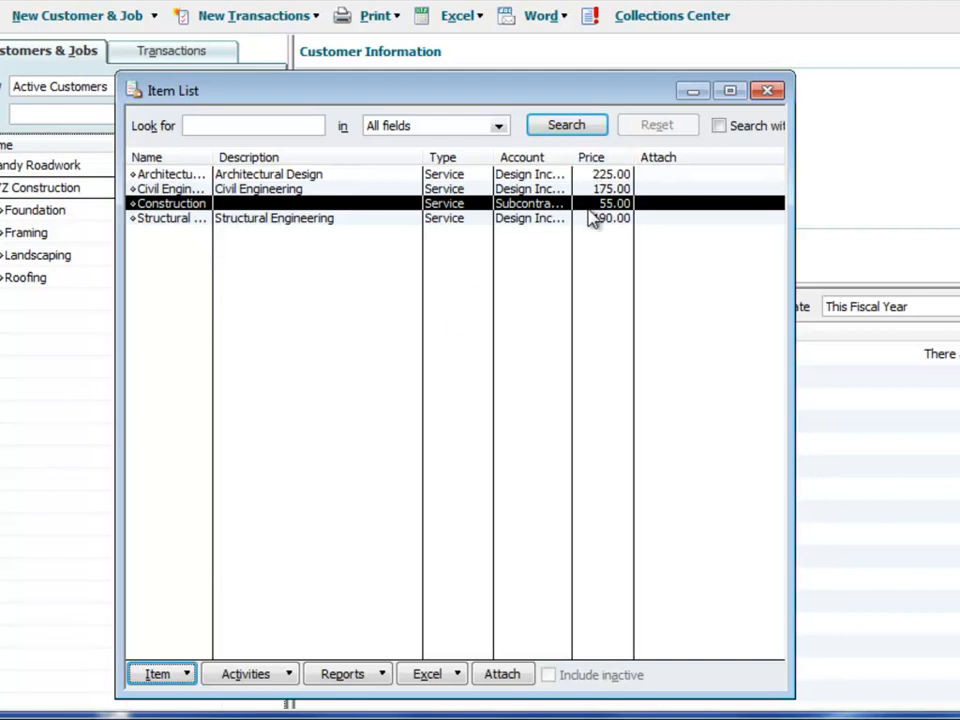
mouse_move(167, 218)
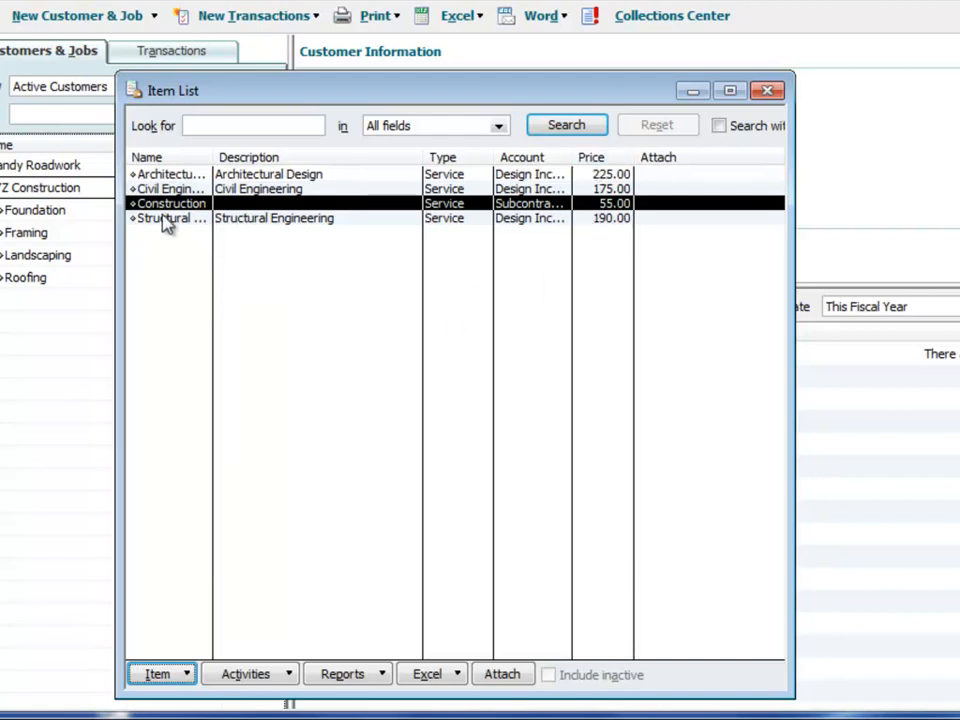
double_click(170, 203)
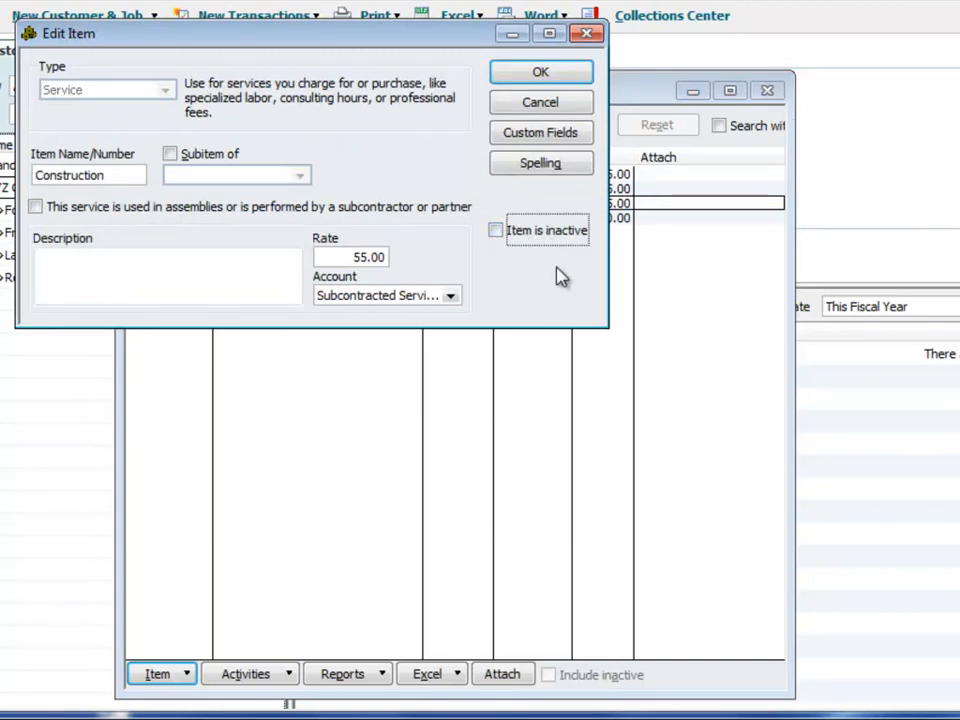
click(540, 71)
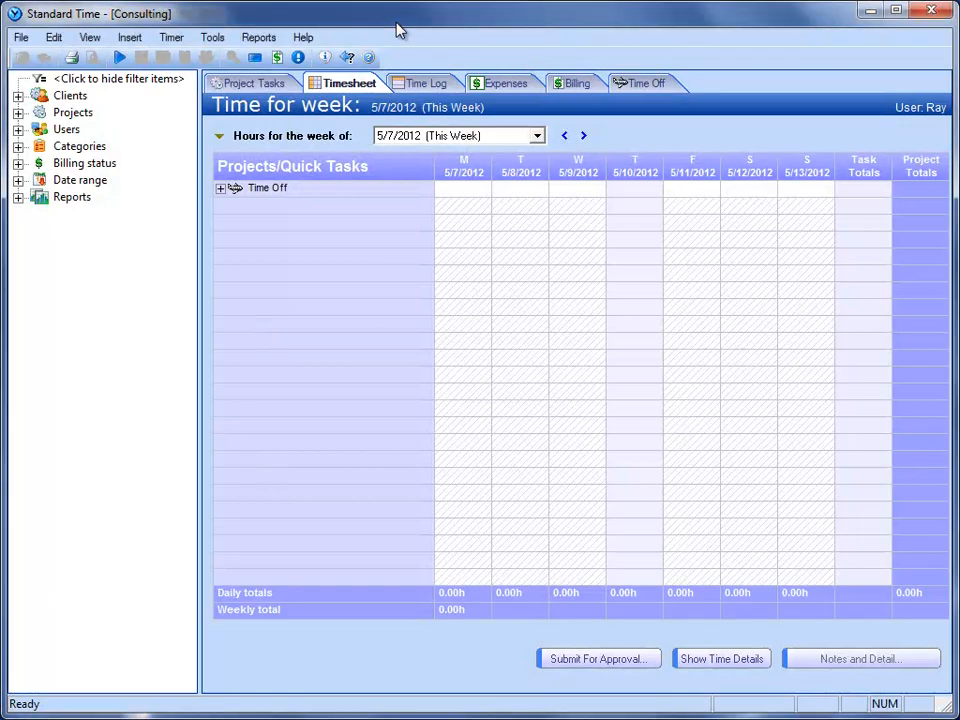
Choose Tools > QuickBooks > Import Customers and Items again in Standard Time
click(211, 37)
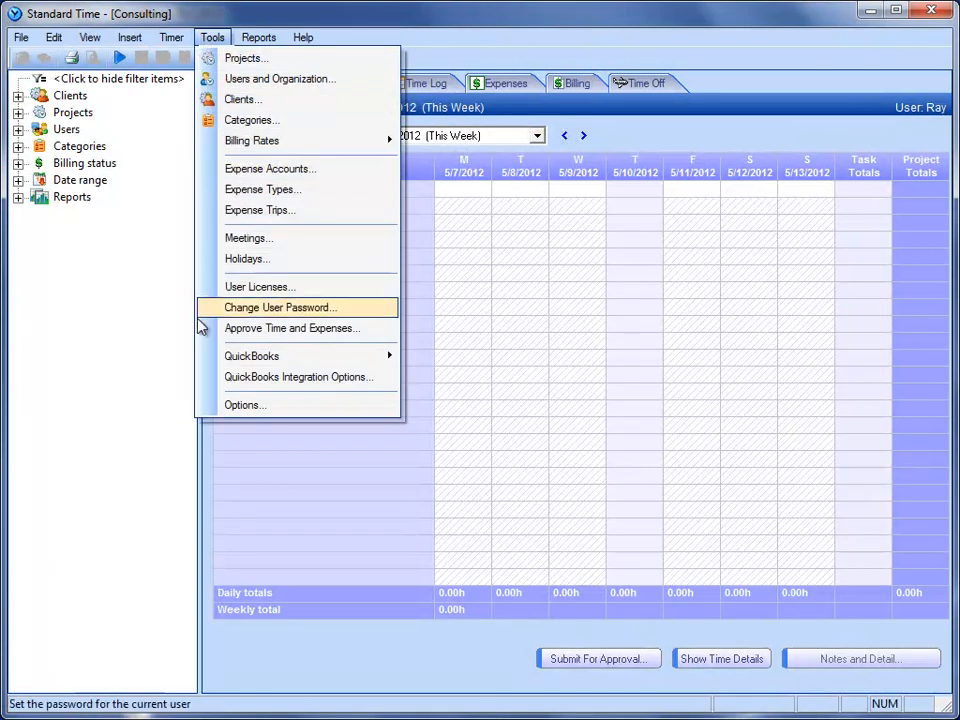
click(252, 355)
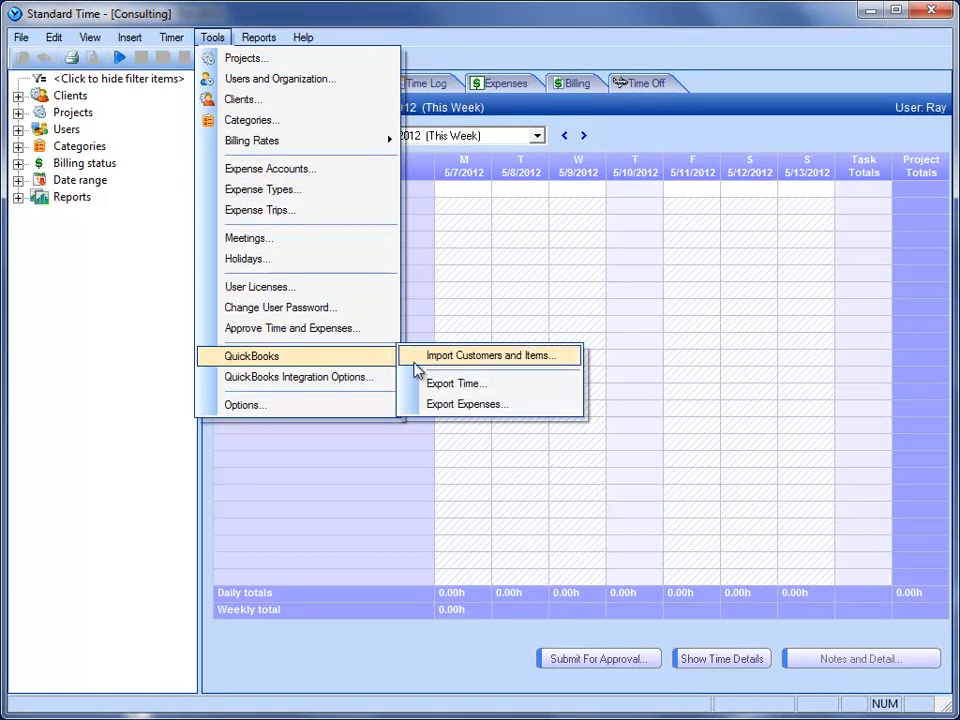
click(490, 355)
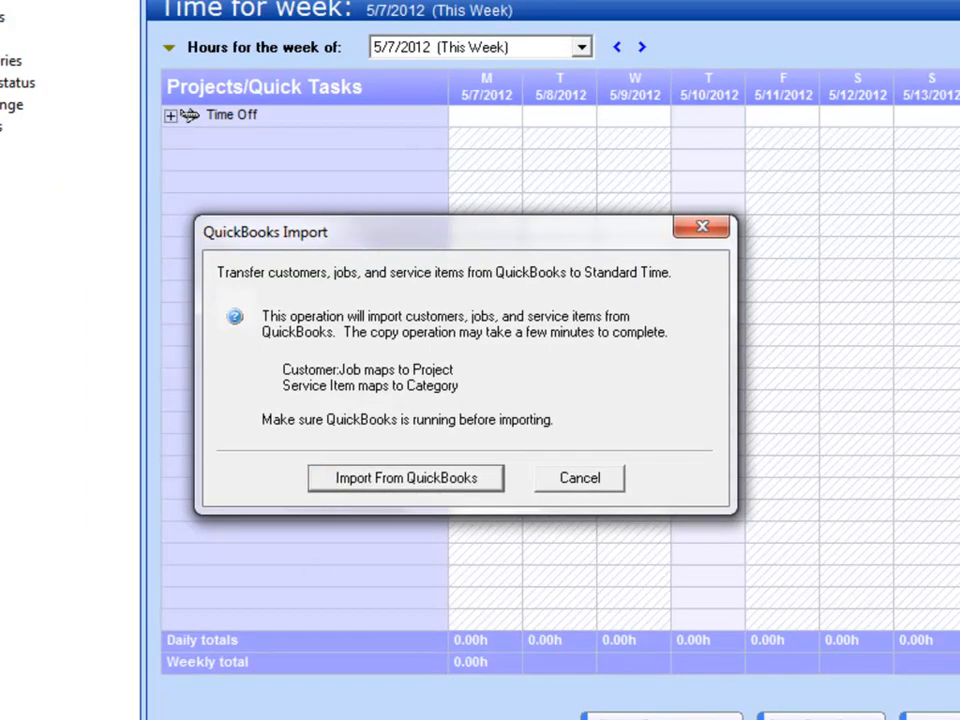
Start the import and choose 'Yes, always' for Standard Time's access to Scoutwest, Inc
click(405, 477)
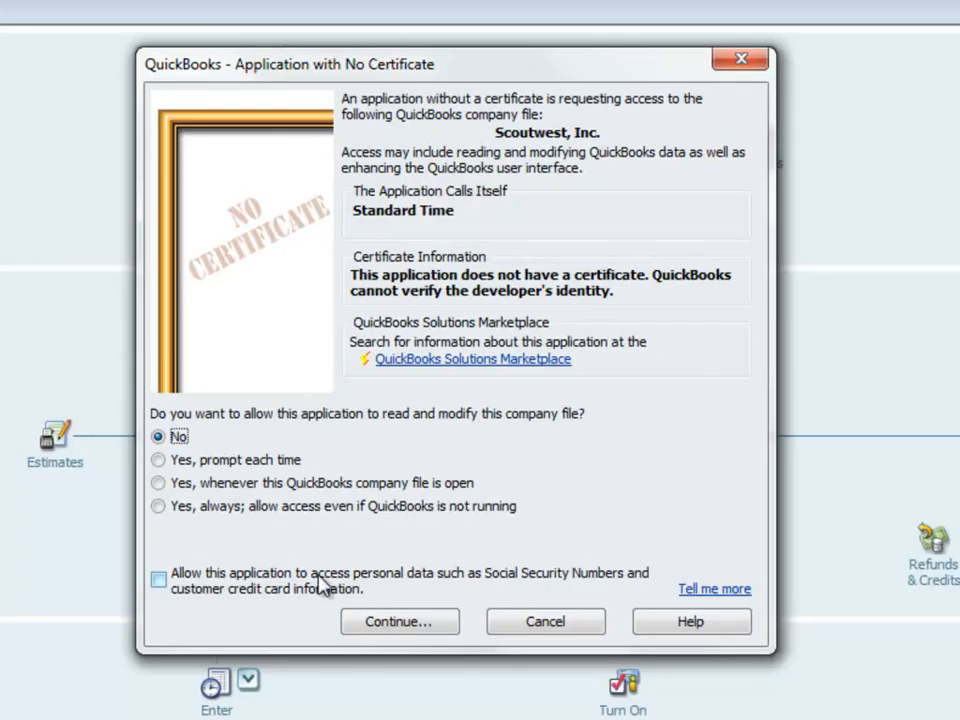
click(158, 506)
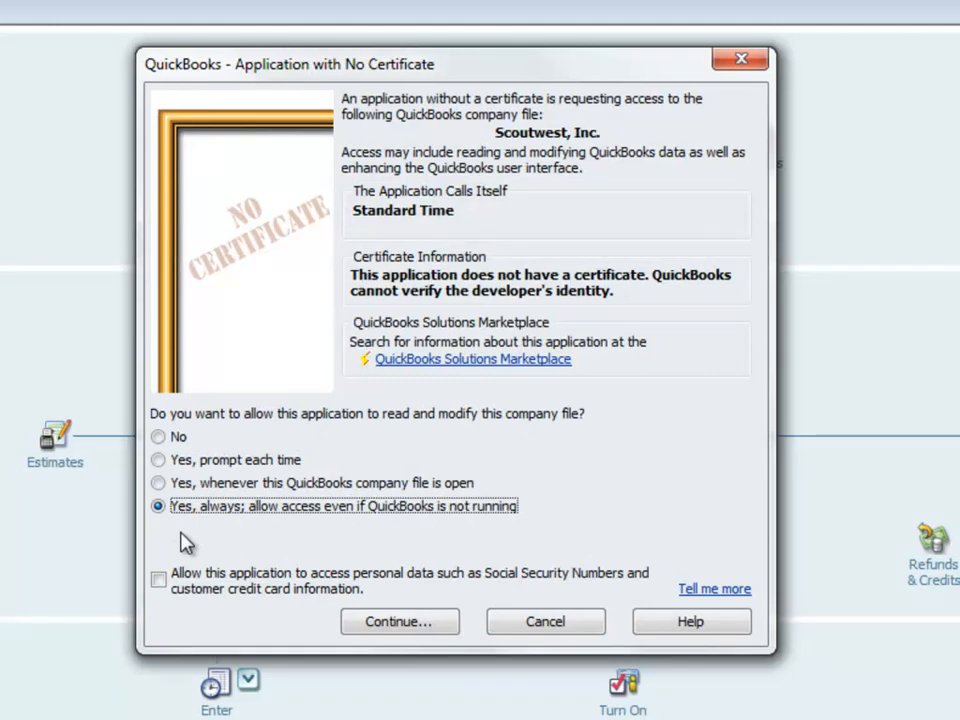
mouse_move(225, 537)
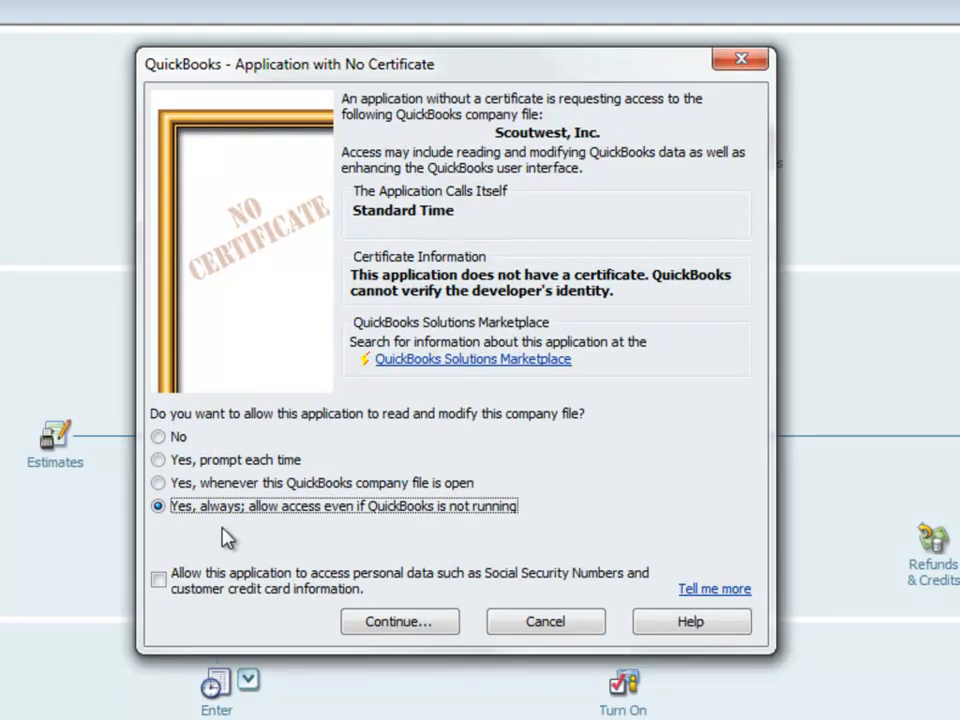
click(398, 621)
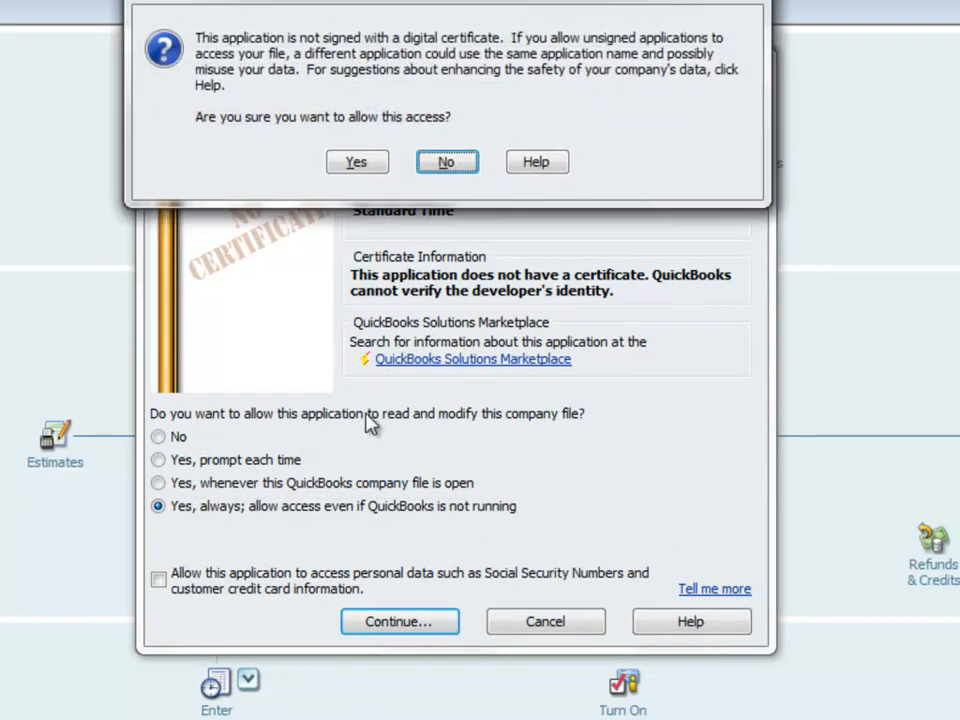
mouse_move(343, 124)
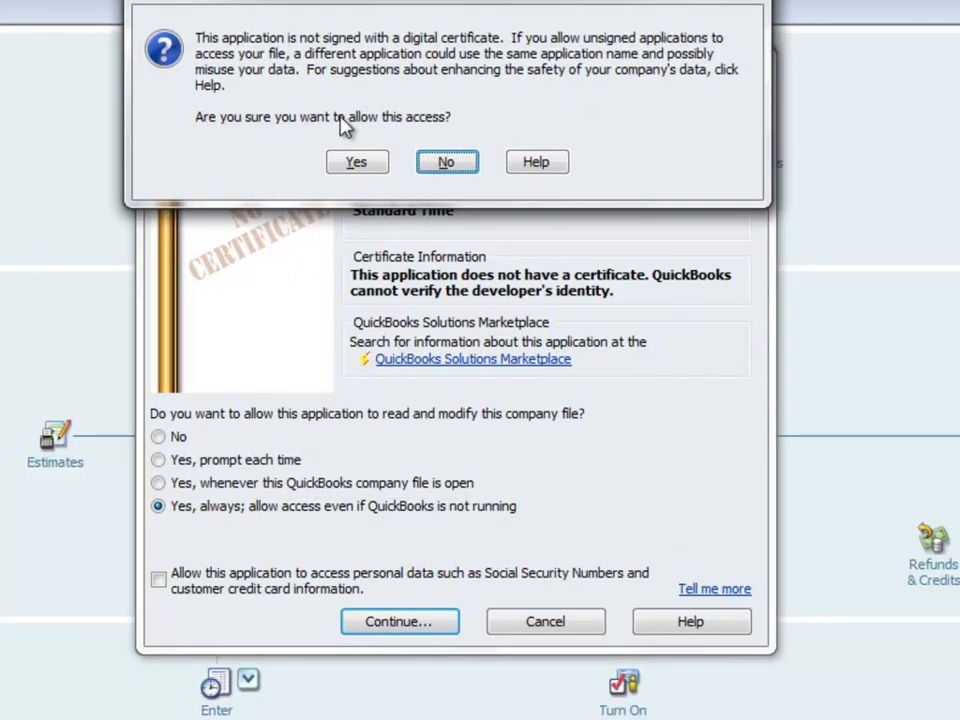
click(446, 162)
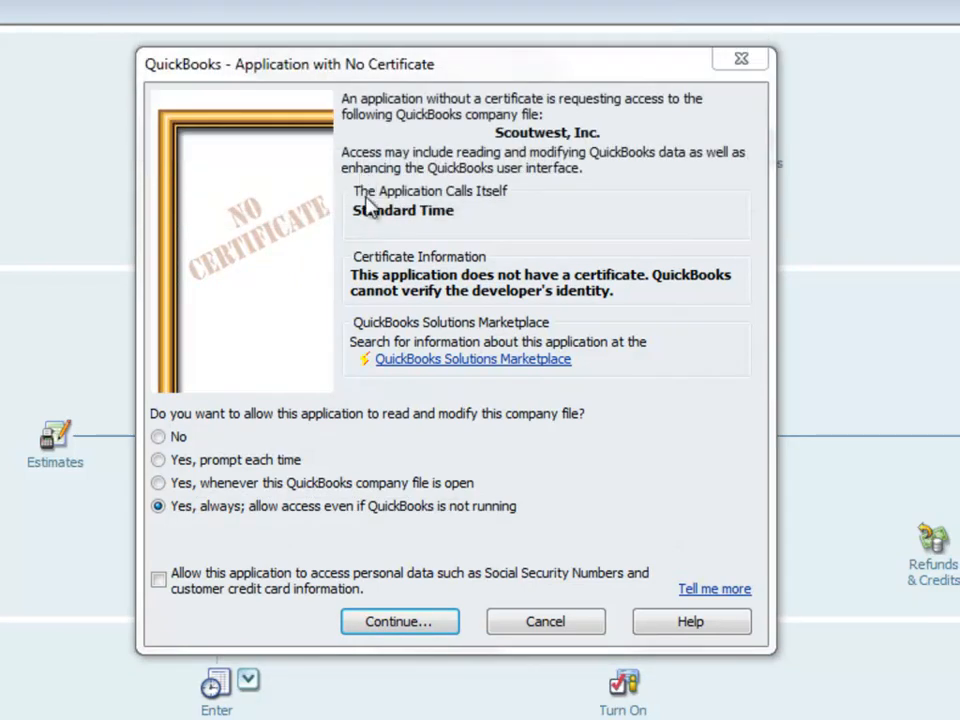
click(398, 621)
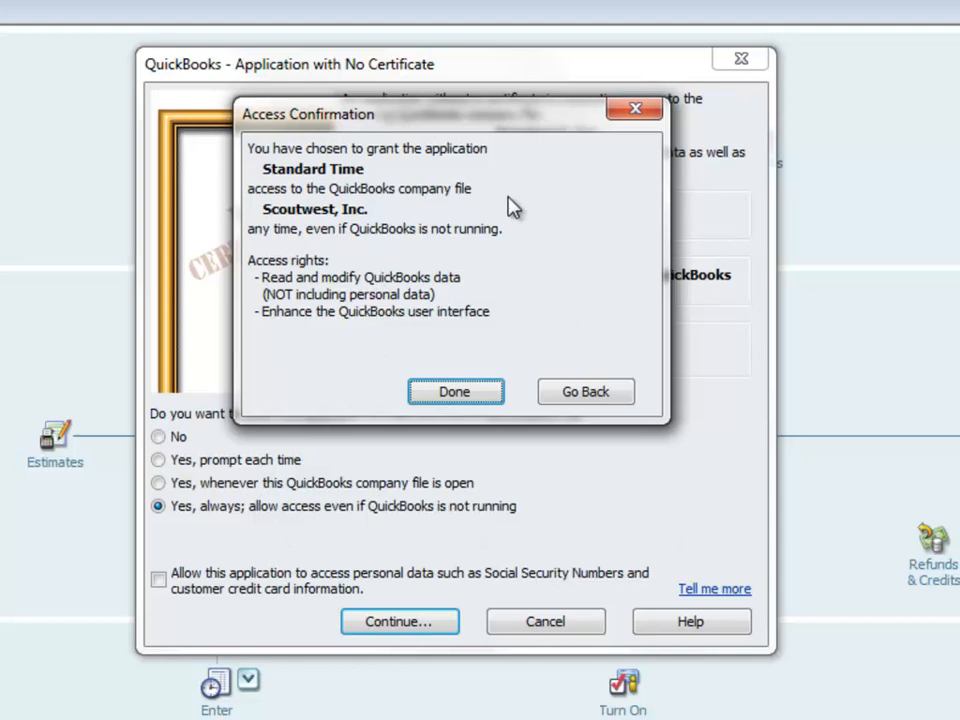
mouse_move(355, 218)
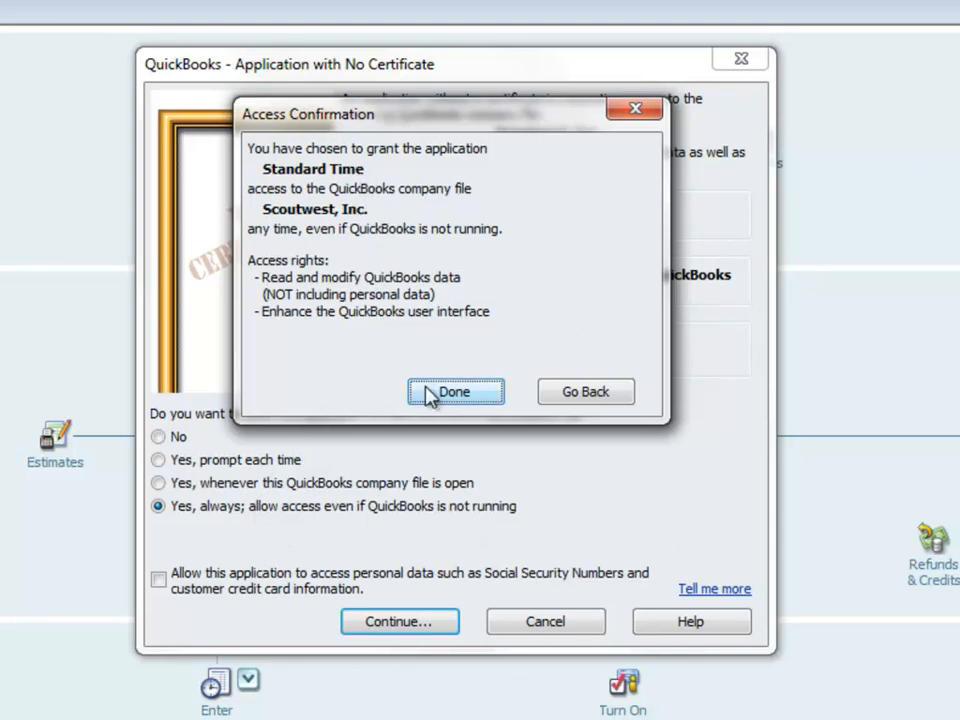
click(455, 391)
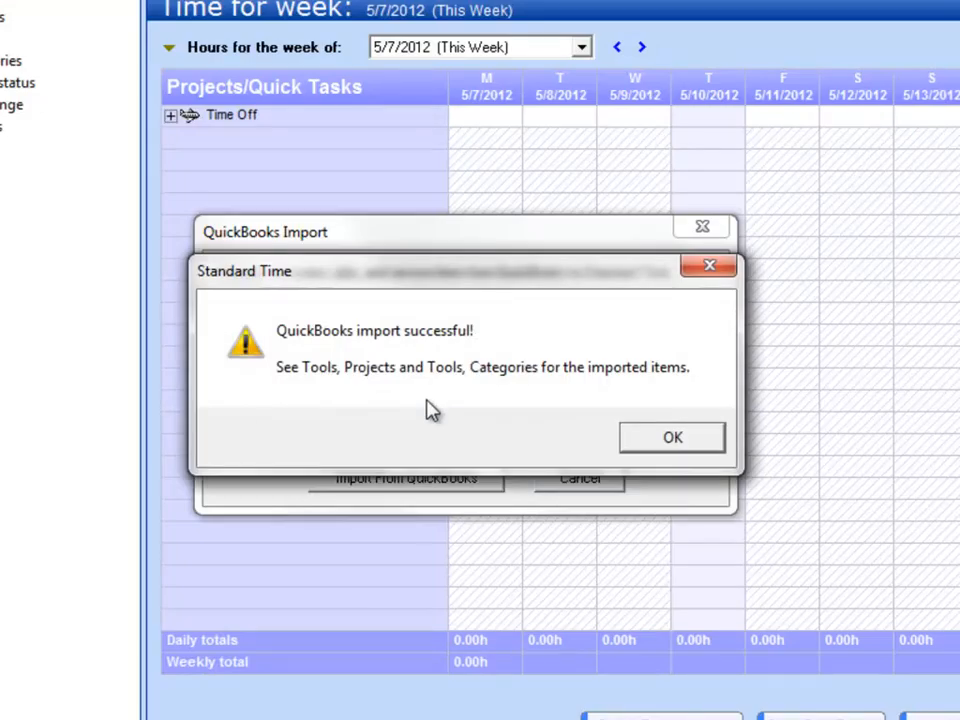
mouse_move(352, 360)
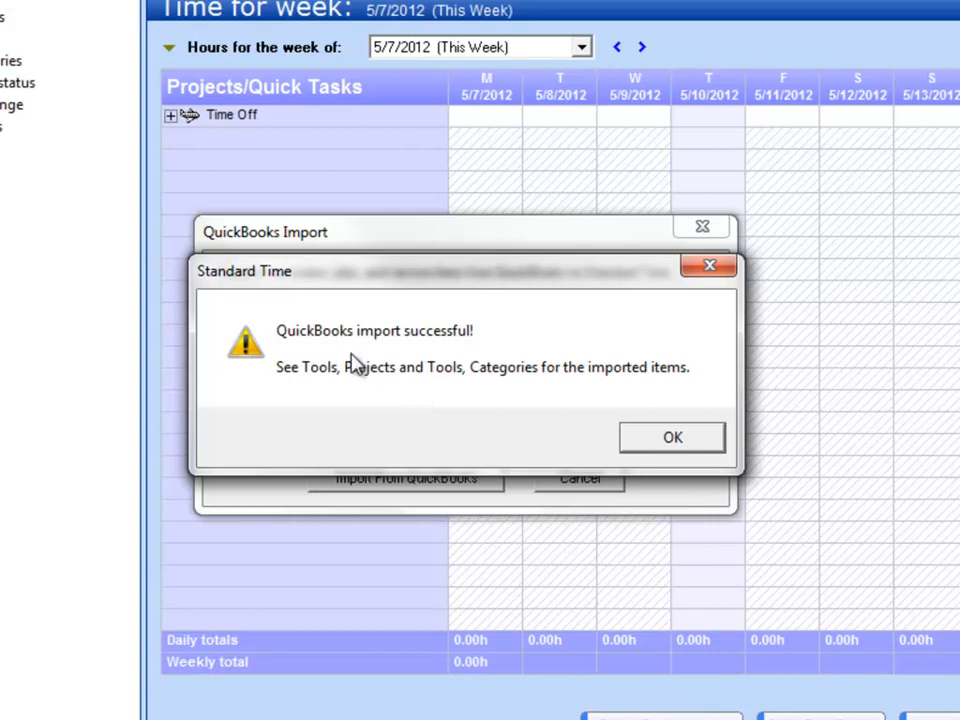
mouse_move(443, 352)
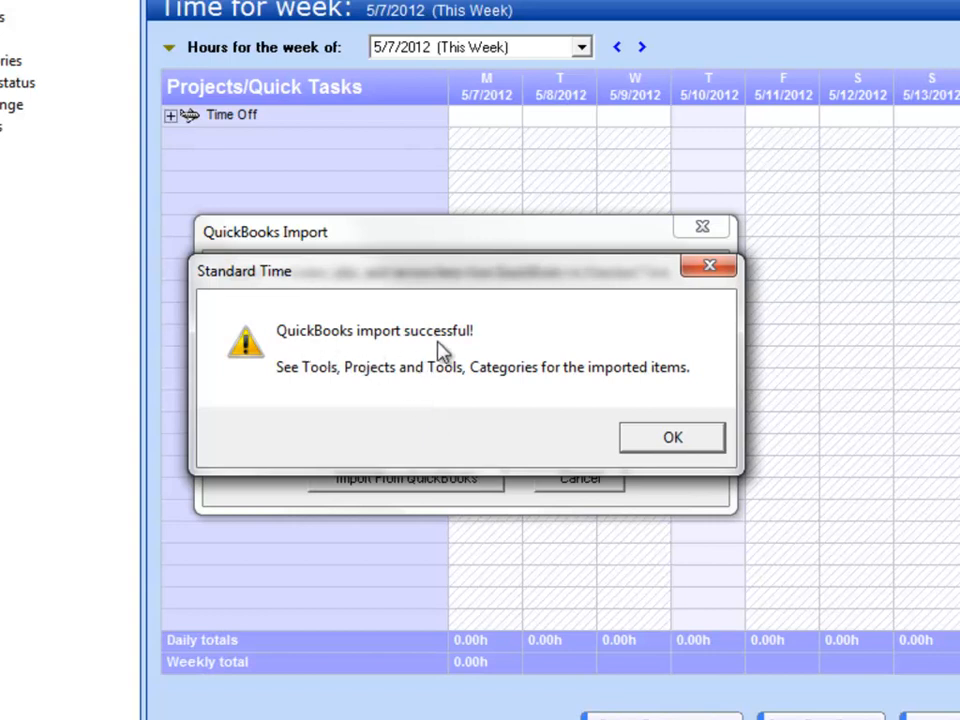
mouse_move(330, 390)
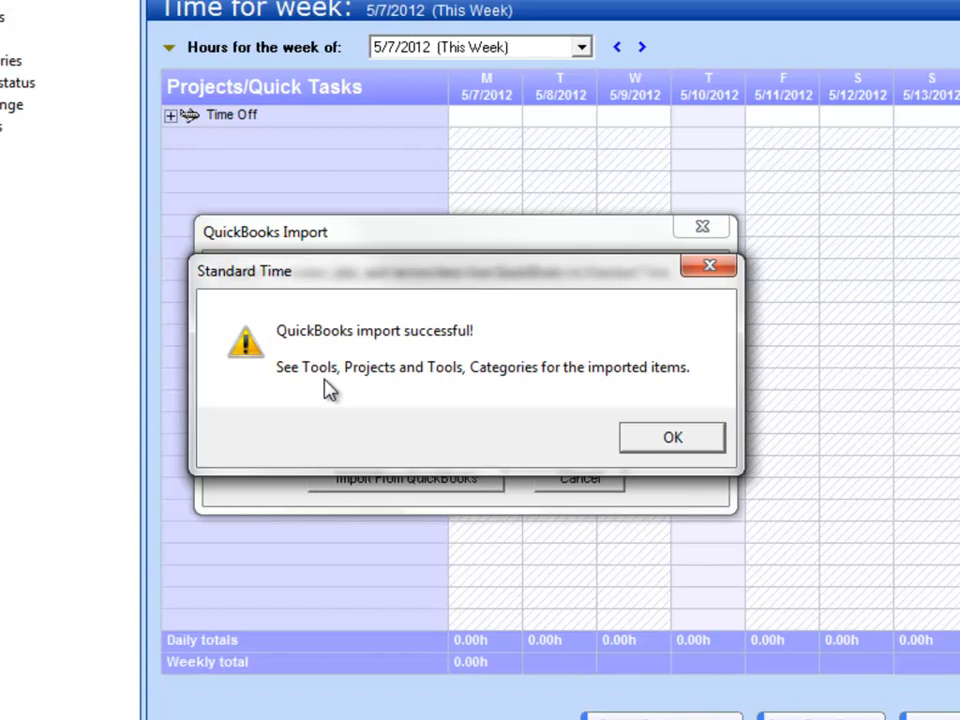
mouse_move(378, 388)
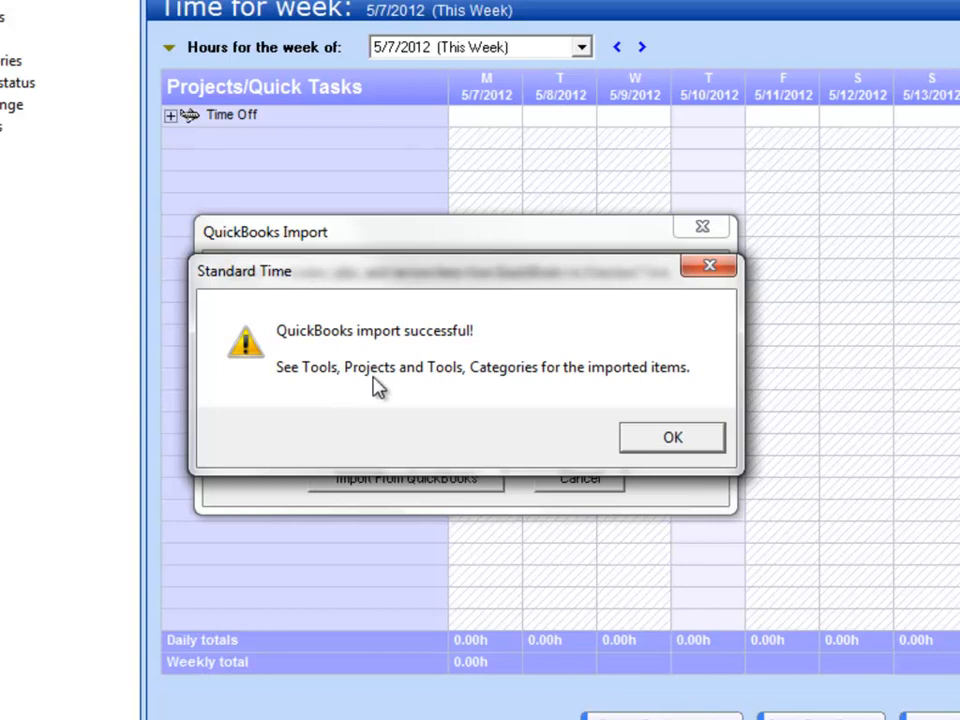
mouse_move(458, 390)
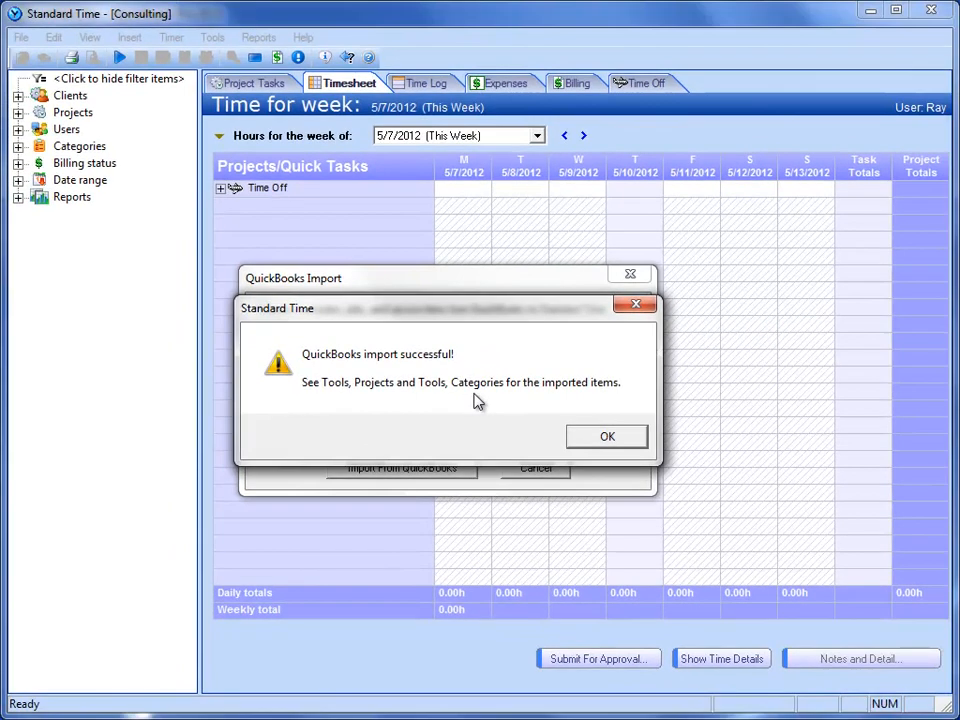
mouse_move(560, 432)
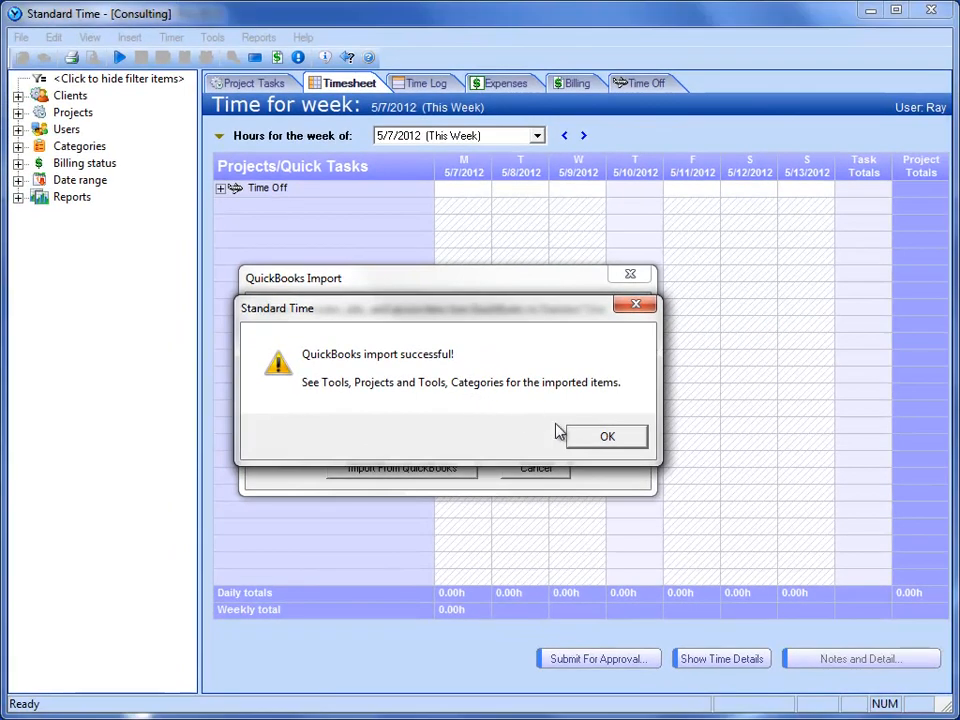
Dismiss the 'QuickBooks import successful!' message
click(606, 436)
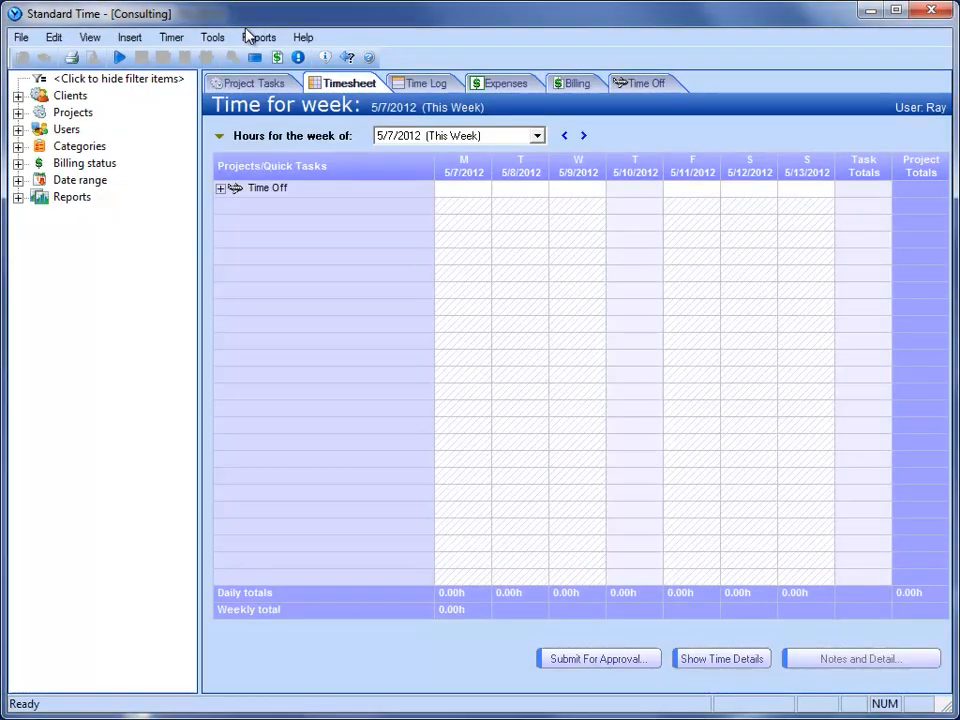
Tick 'Show in timesheet' for Dandy Roadwork and the XYZ Construction Foundation, Framing, Landscaping, Roofing projects
click(212, 37)
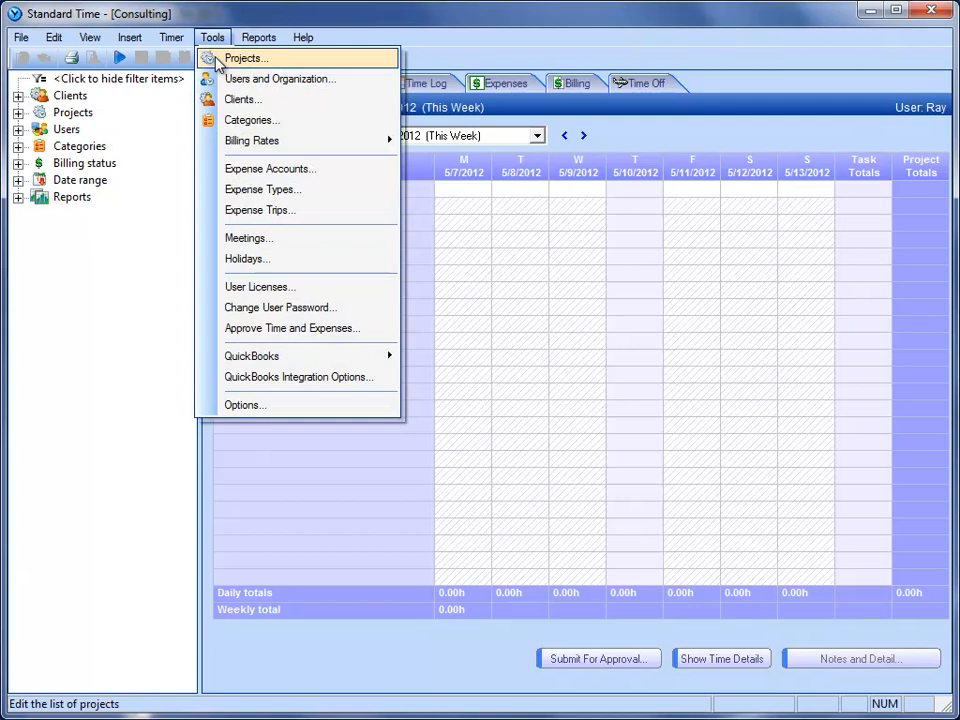
click(245, 57)
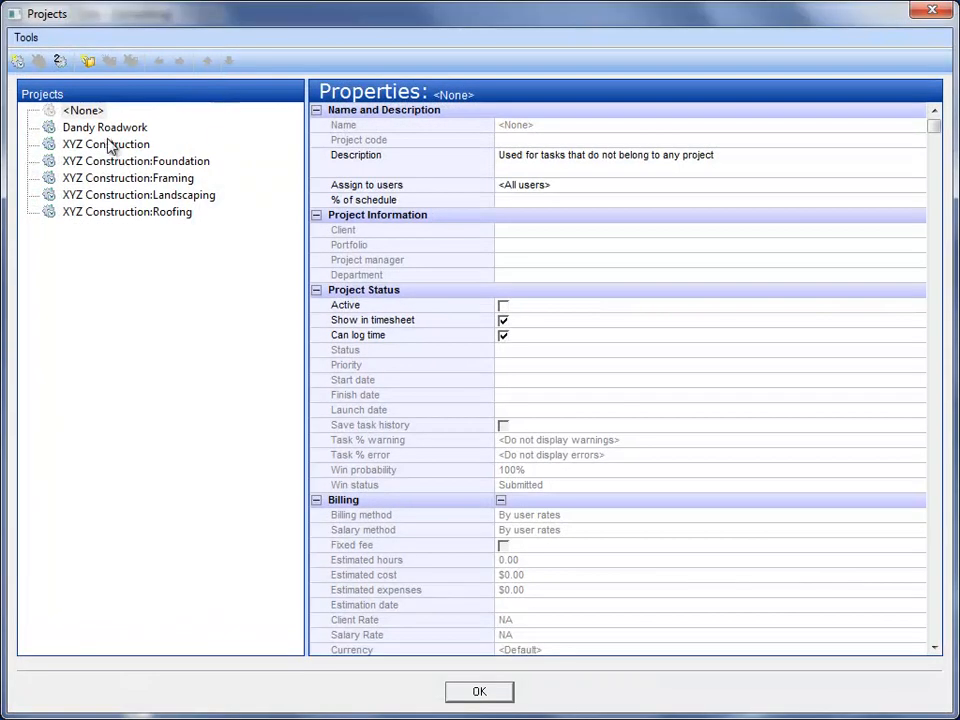
click(105, 127)
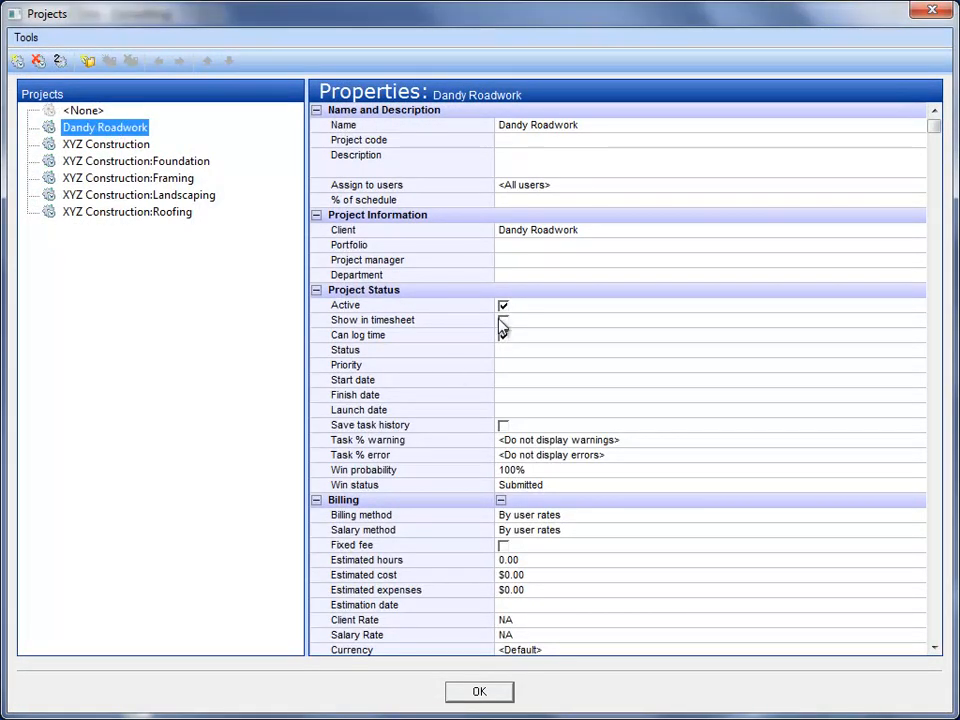
click(504, 320)
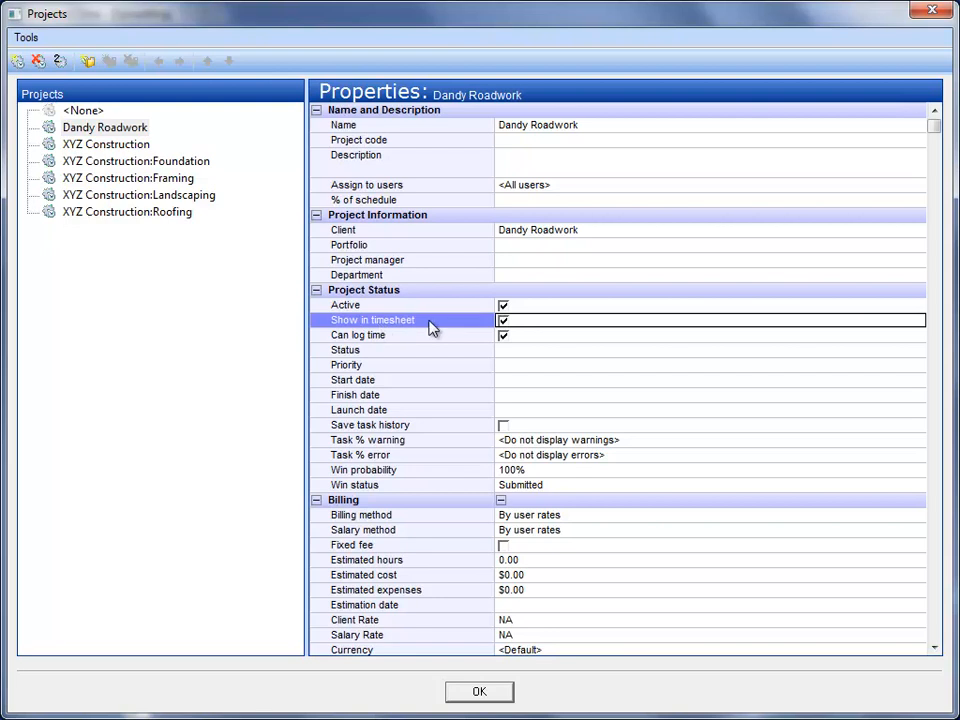
click(105, 144)
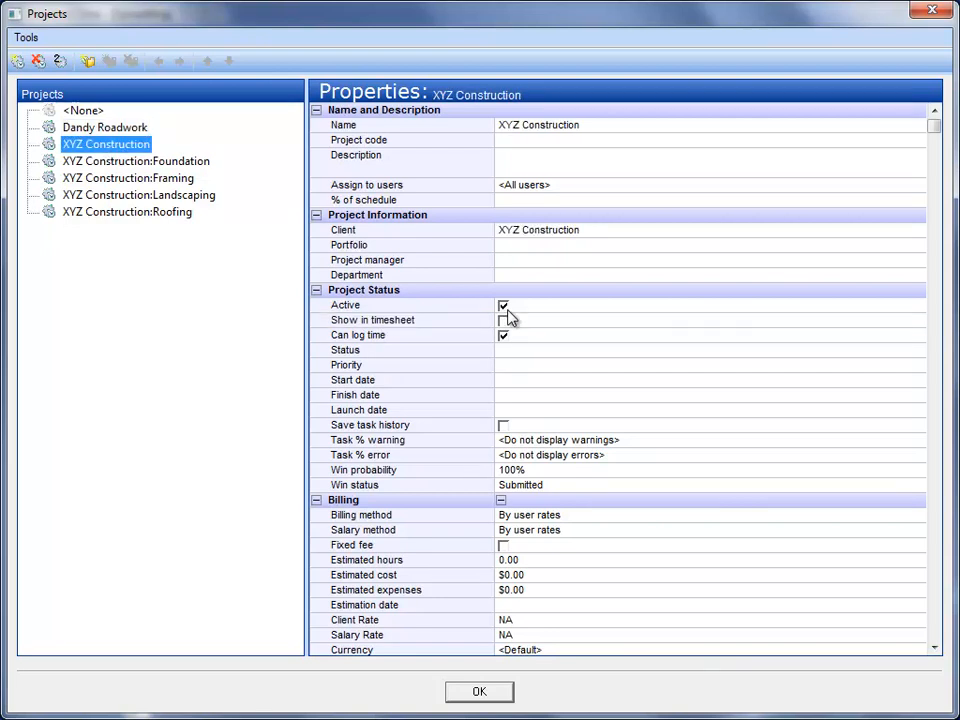
click(136, 161)
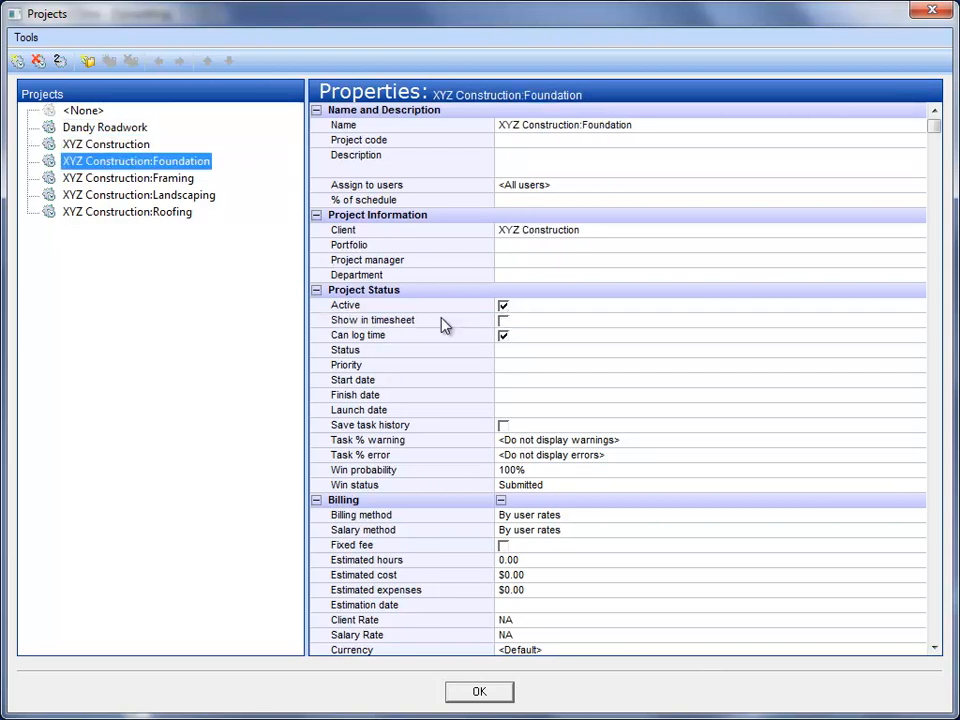
click(128, 177)
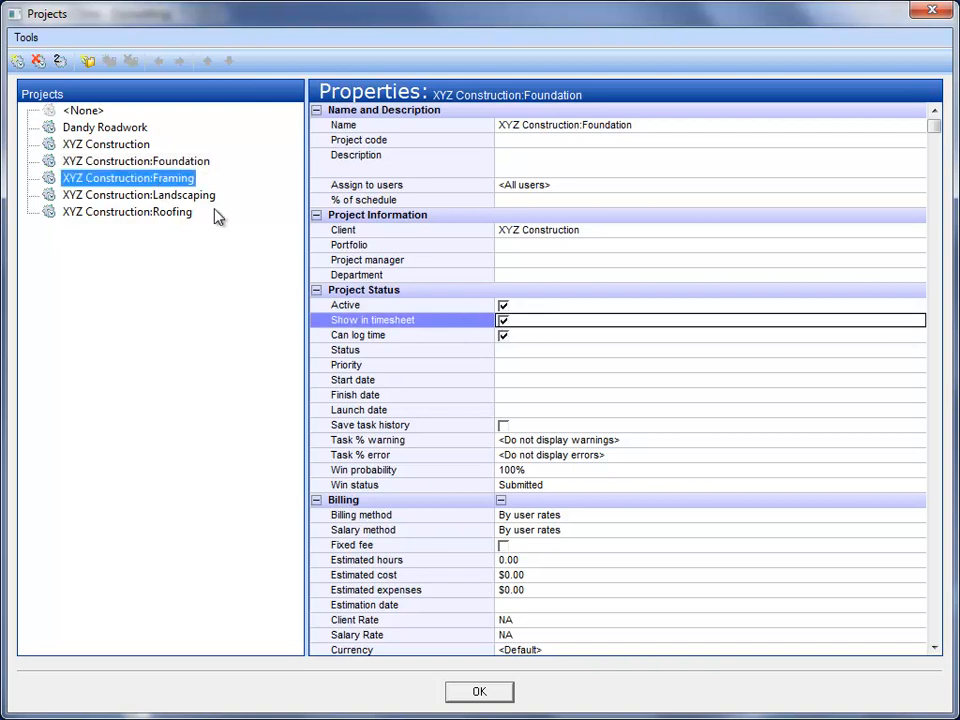
click(139, 195)
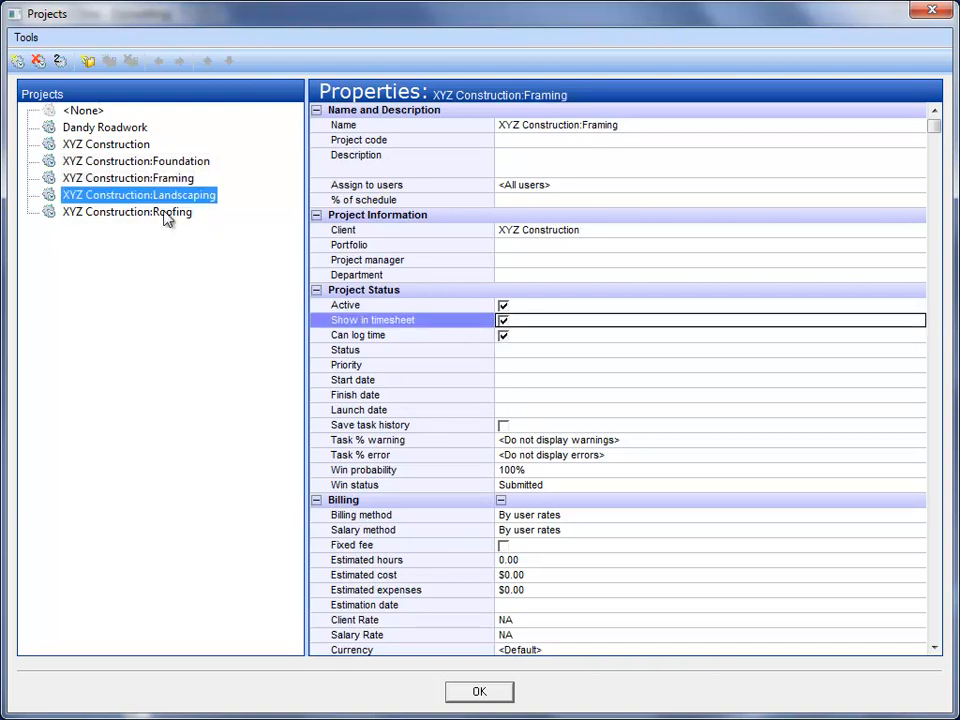
click(138, 195)
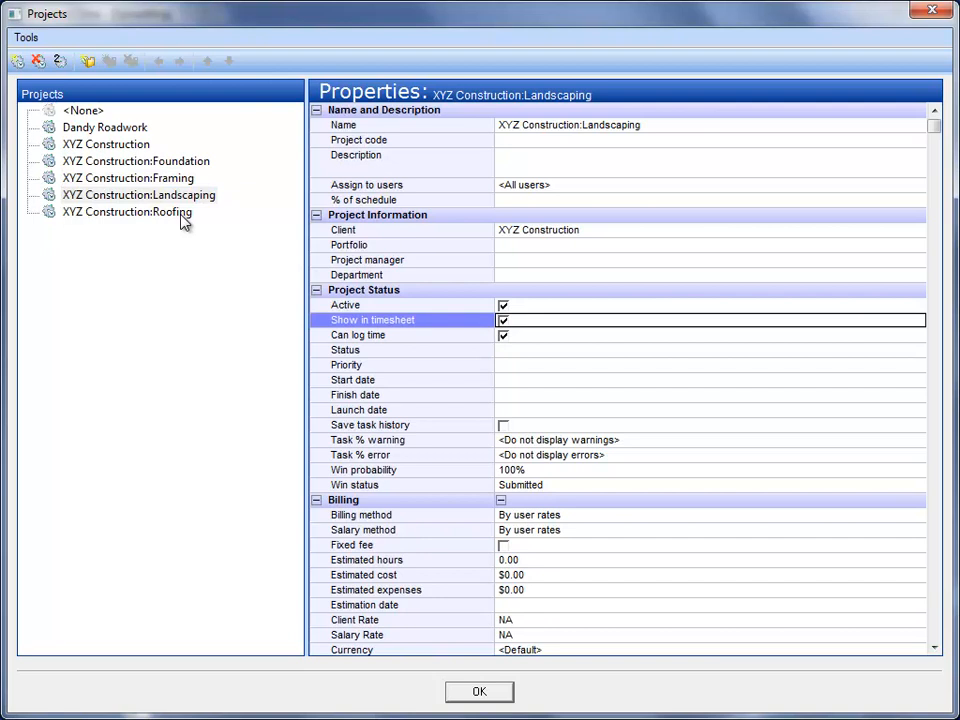
click(126, 211)
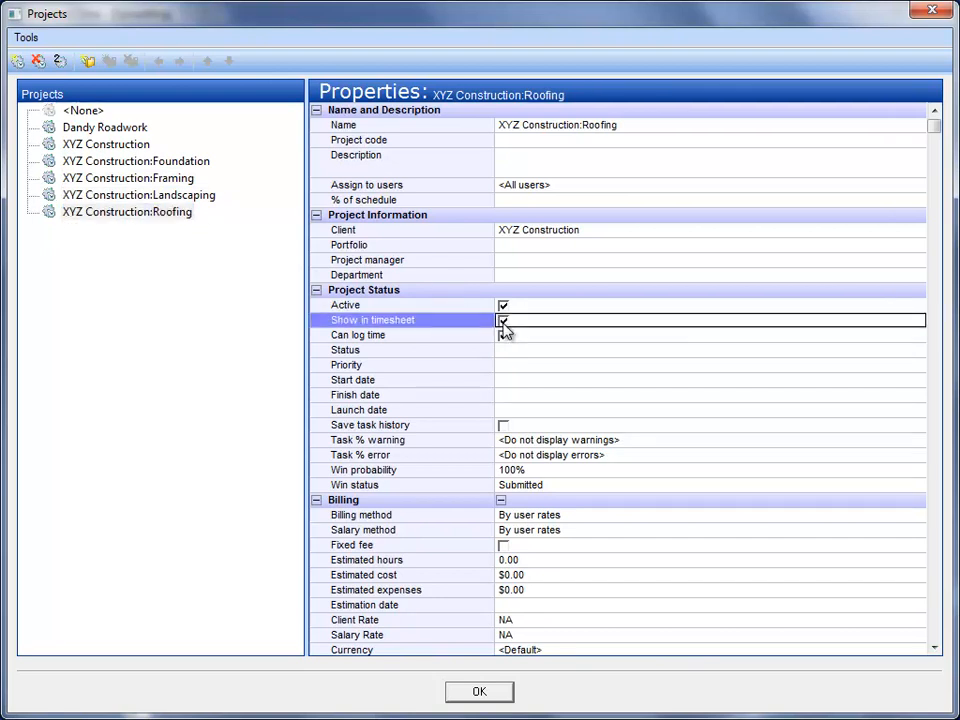
click(479, 691)
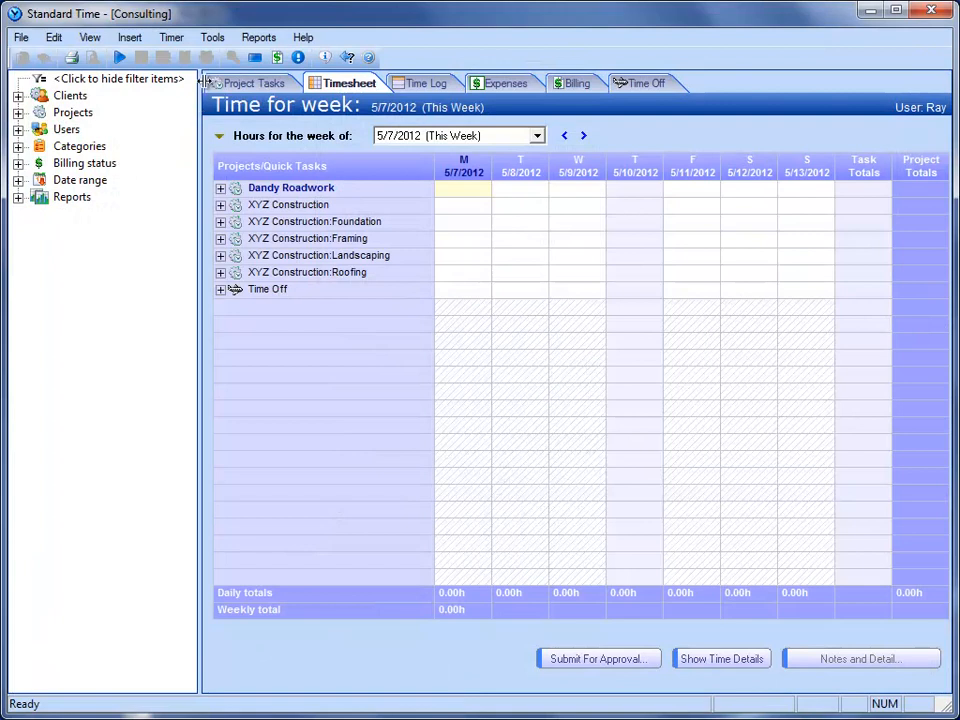
Review the Categories list, then expand XYZ Construction and Framing to show their categories
click(212, 37)
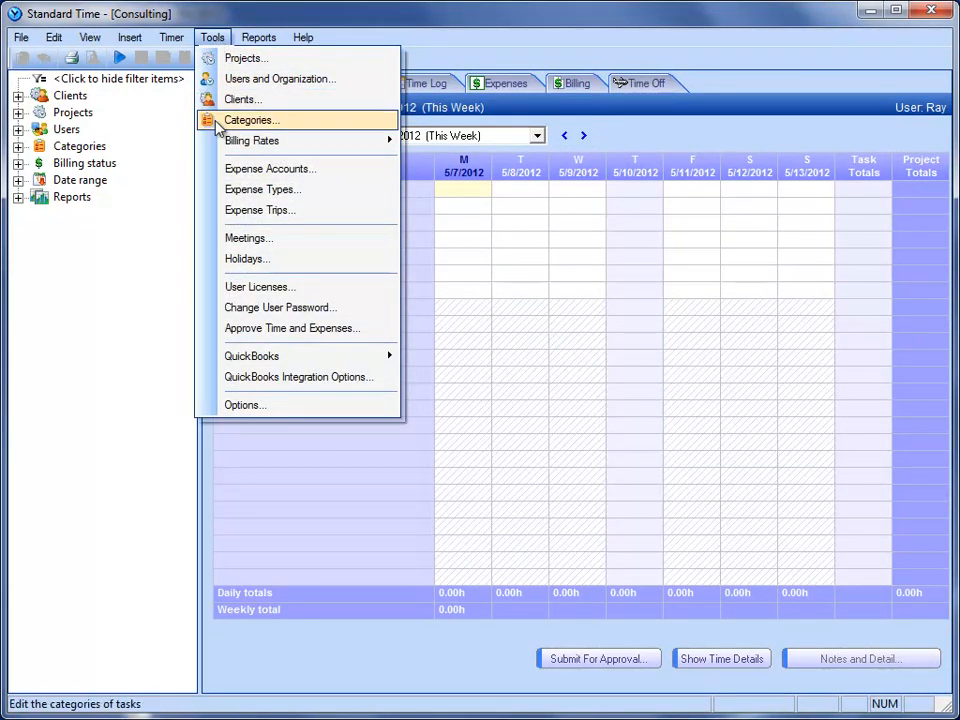
click(249, 120)
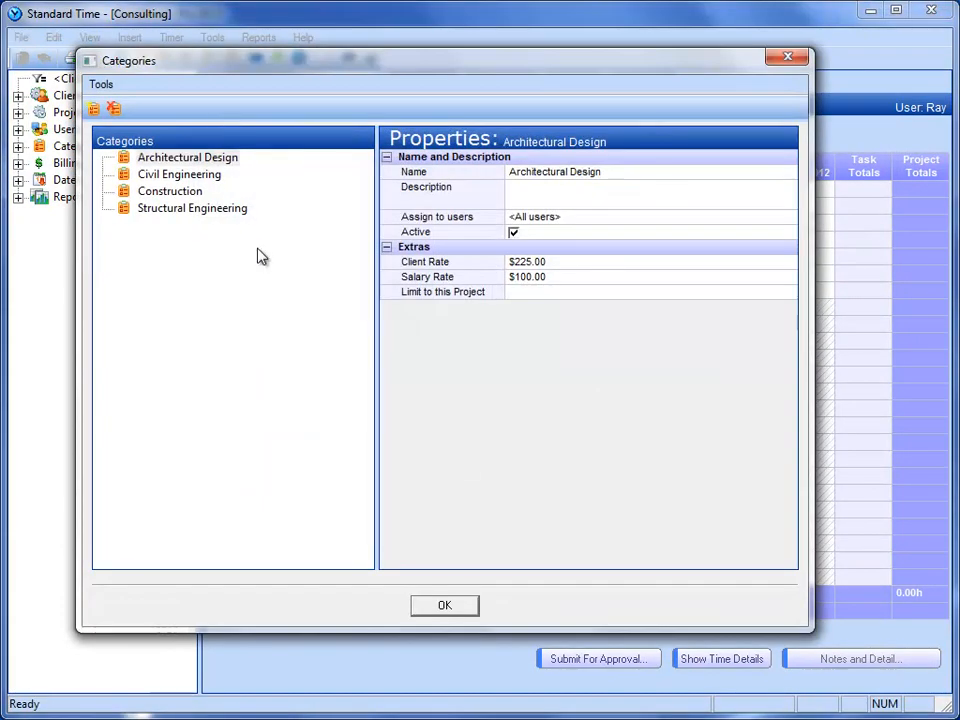
mouse_move(182, 214)
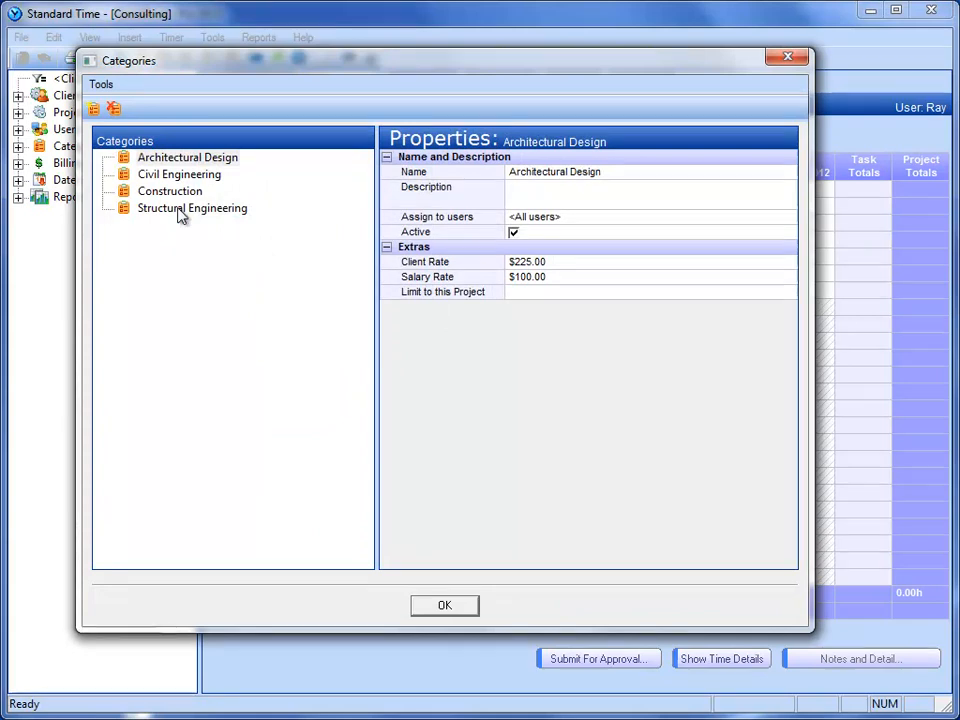
click(445, 605)
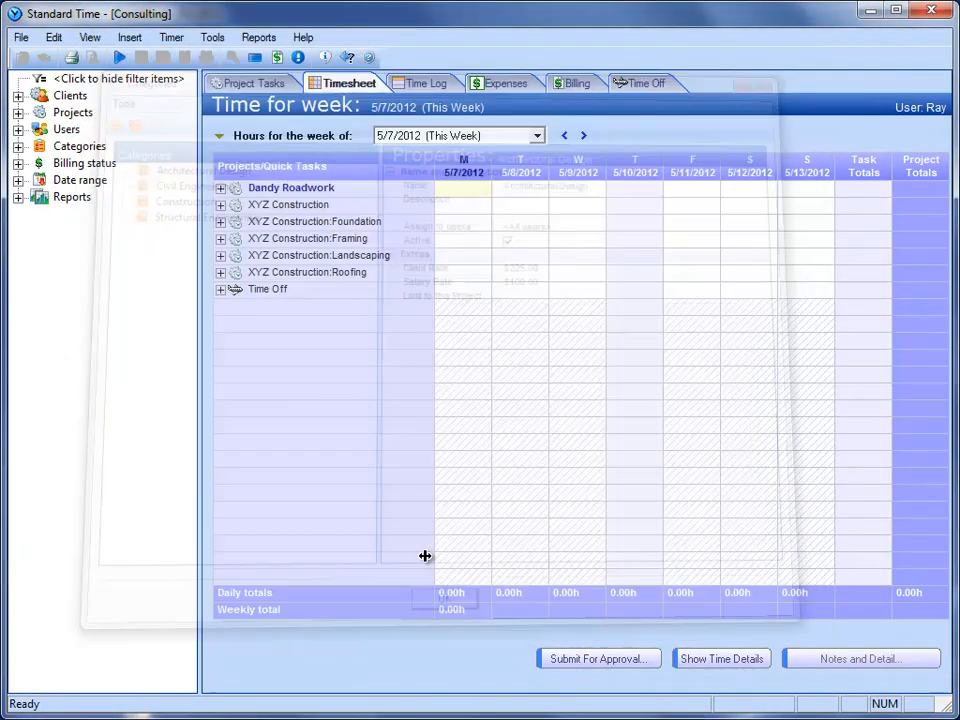
click(220, 204)
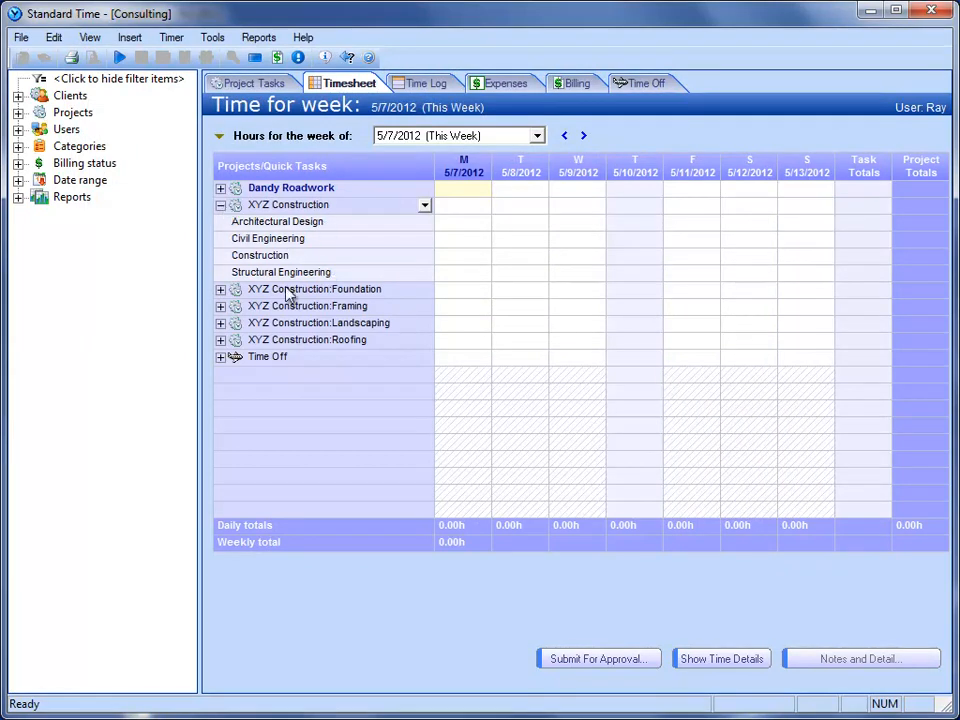
click(220, 306)
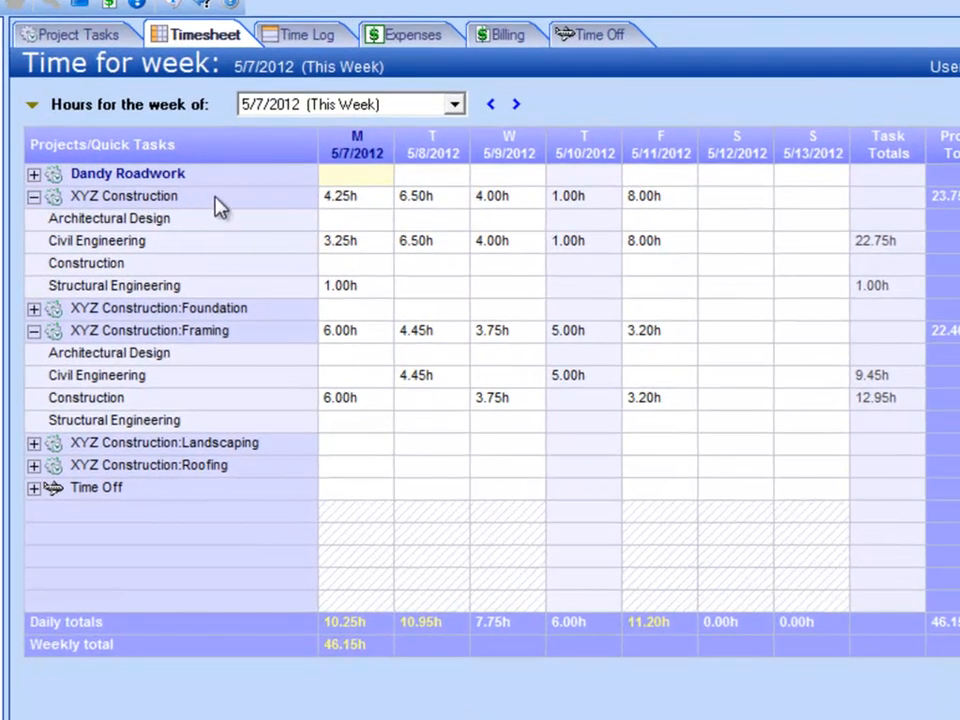
mouse_move(210, 378)
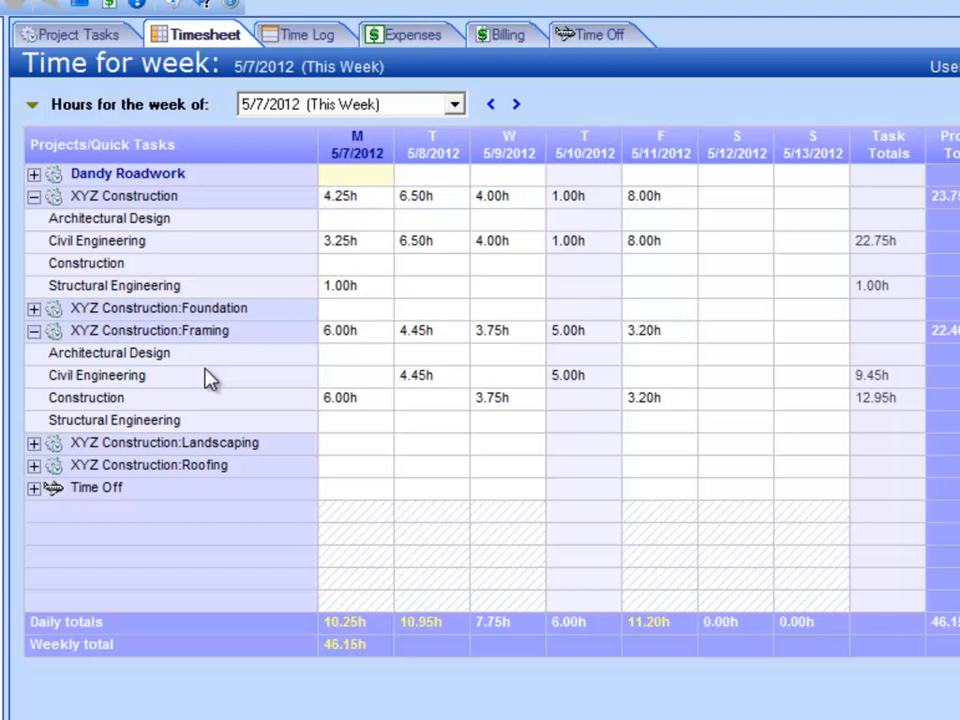
mouse_move(205, 430)
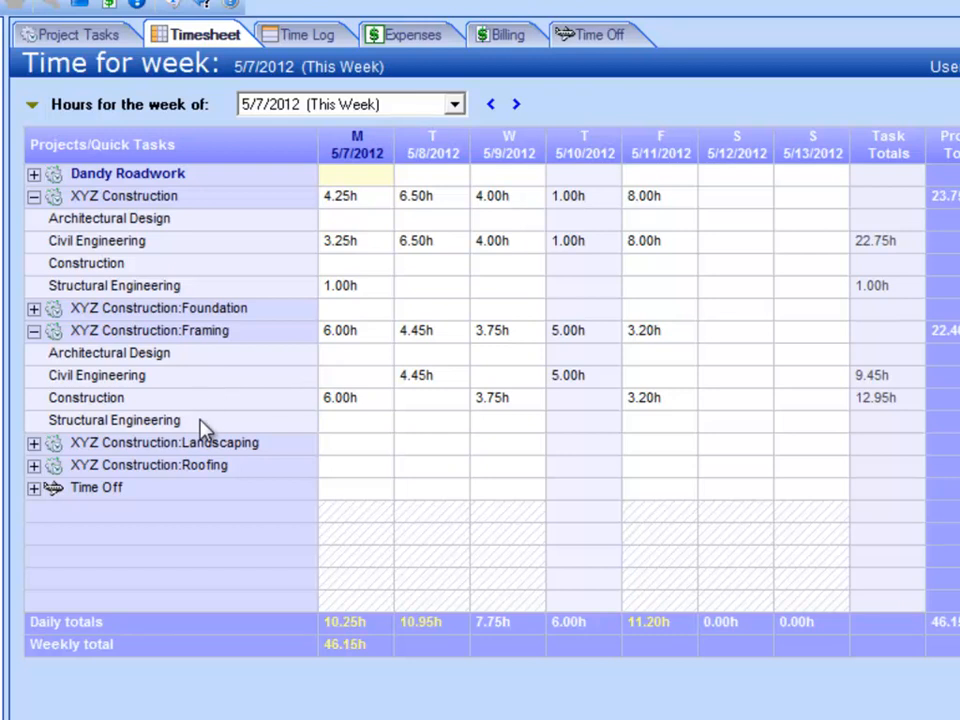
mouse_move(238, 367)
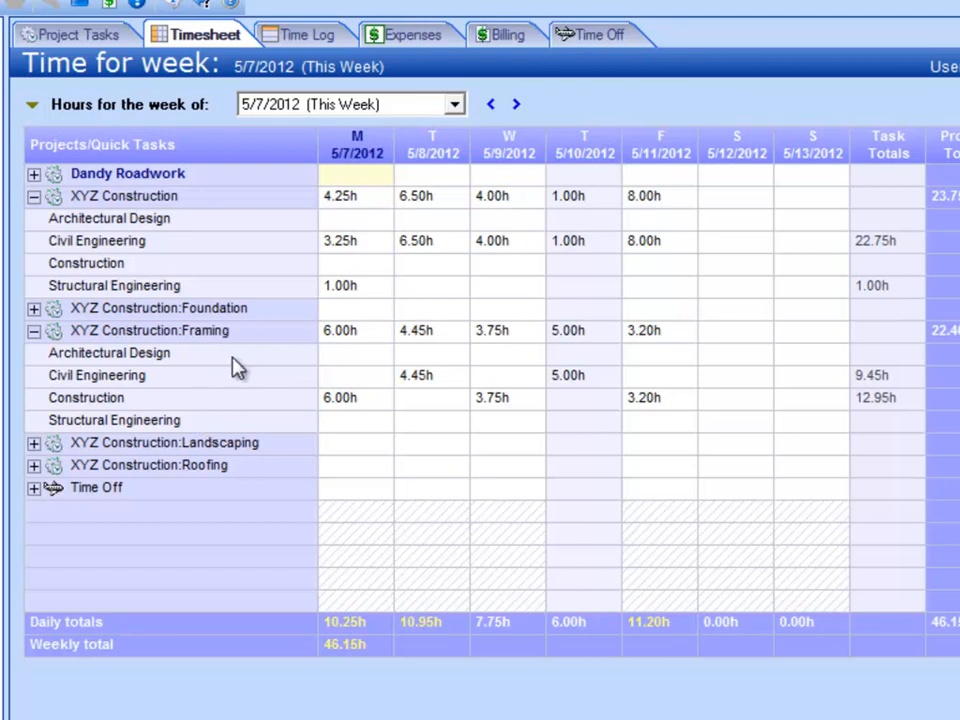
mouse_move(235, 428)
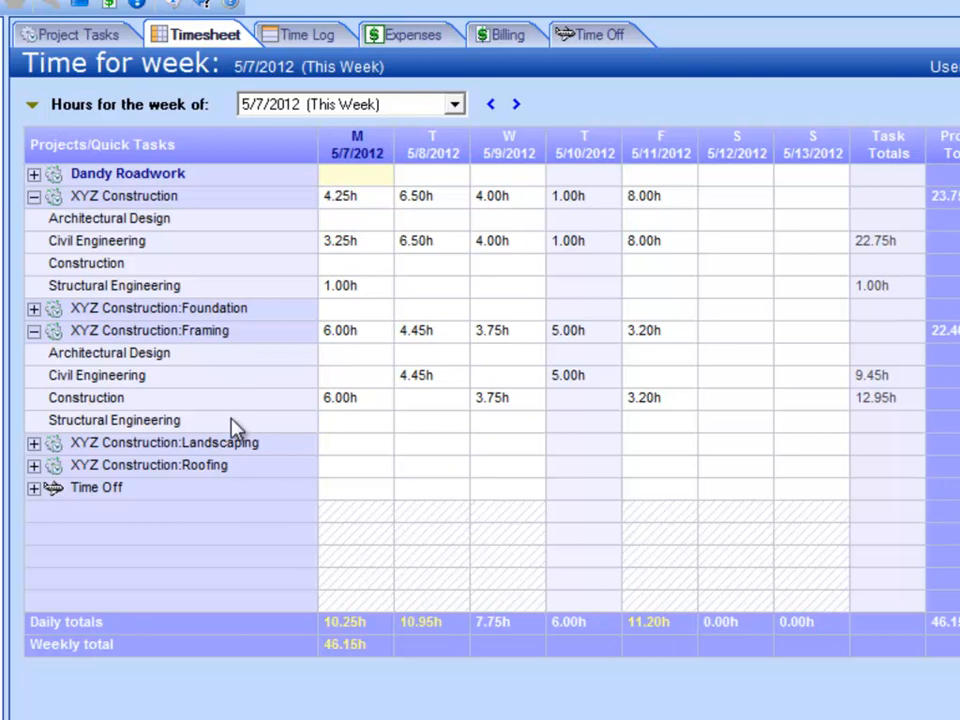
mouse_move(578, 240)
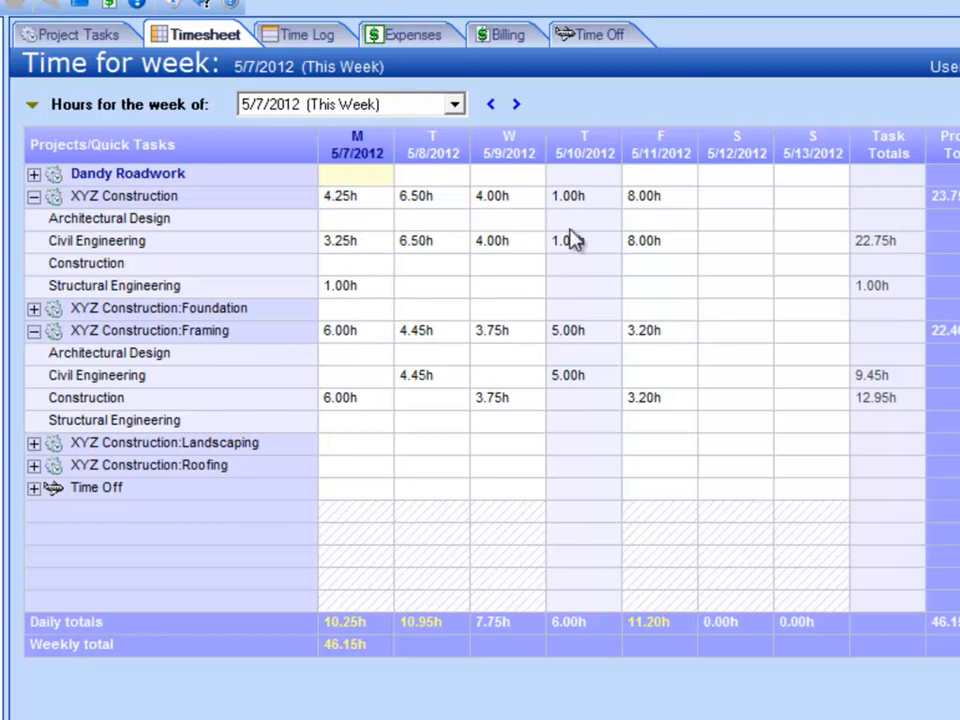
mouse_move(260, 630)
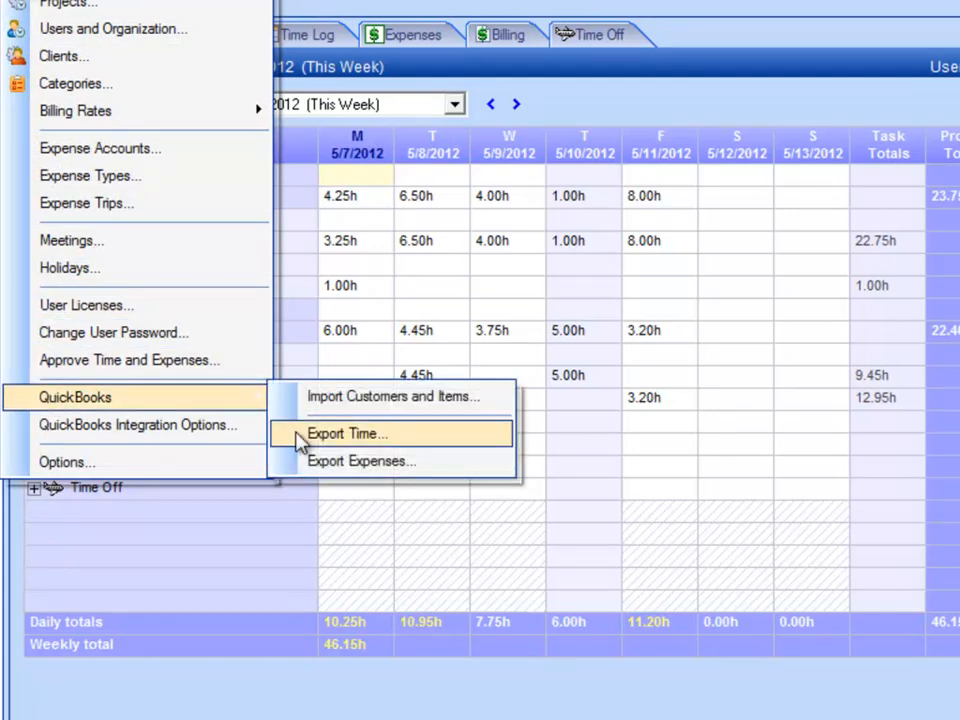
Set the export end date to 5/15/2012 and open Assign Users to Employees
click(346, 433)
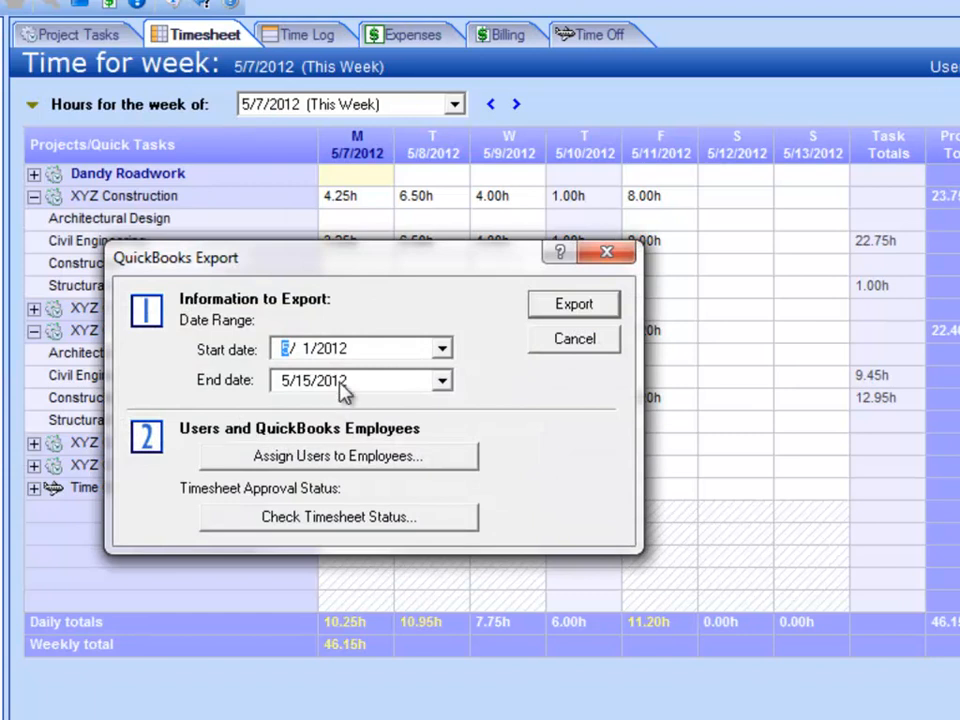
mouse_move(242, 385)
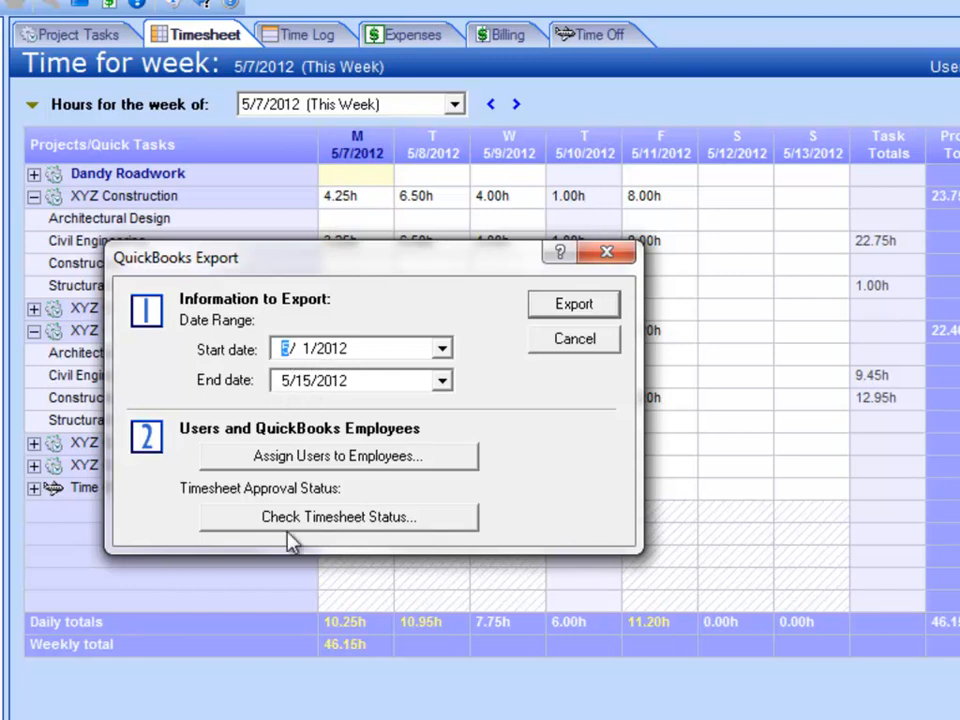
mouse_move(300, 475)
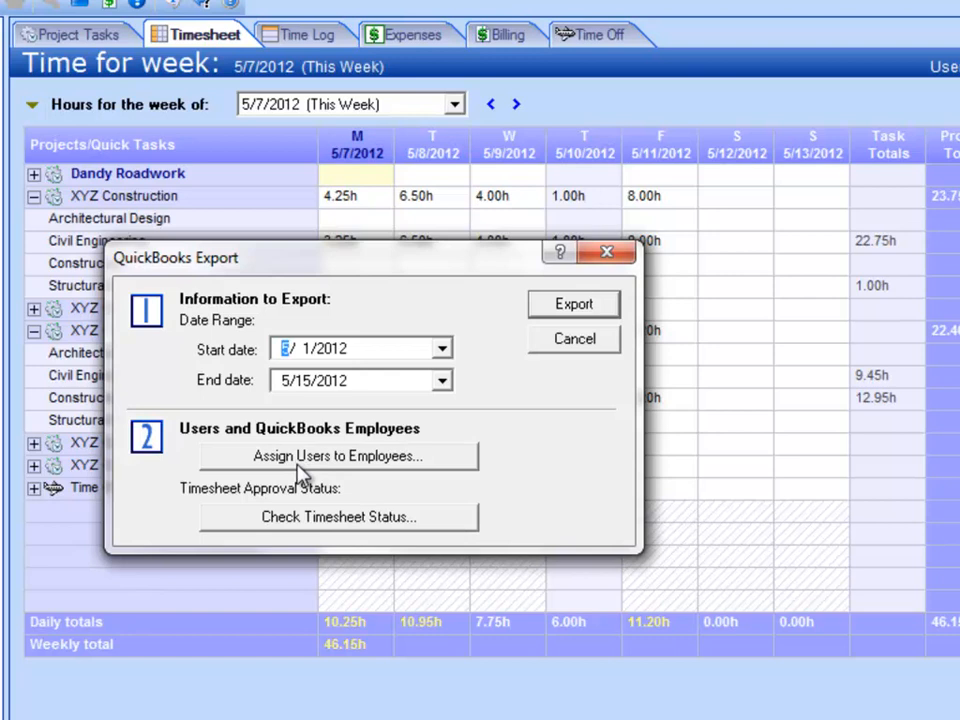
click(337, 455)
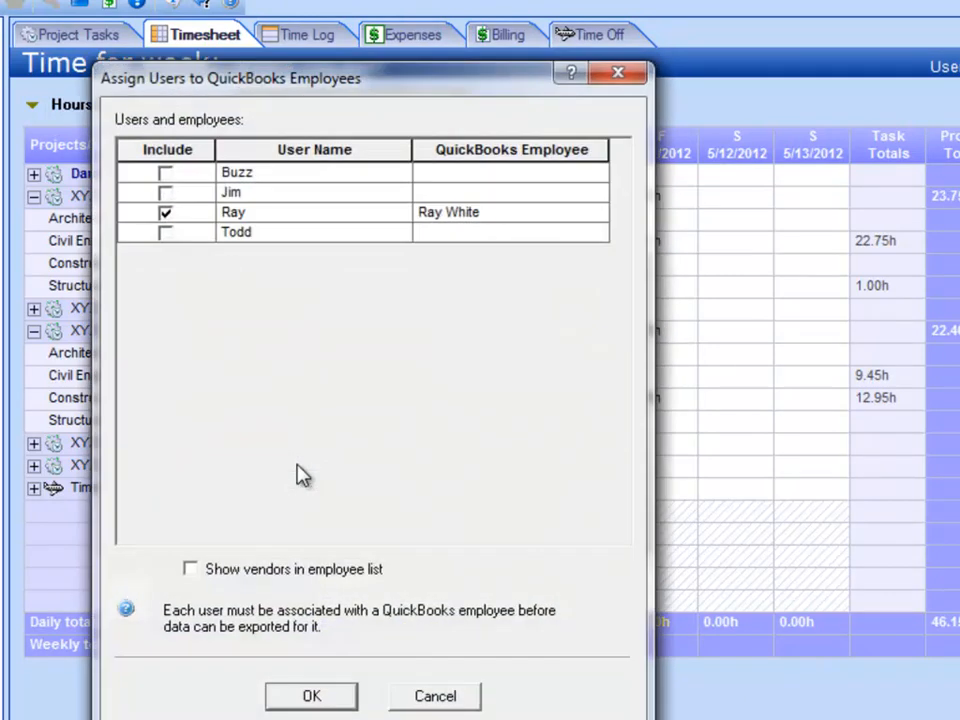
mouse_move(300, 217)
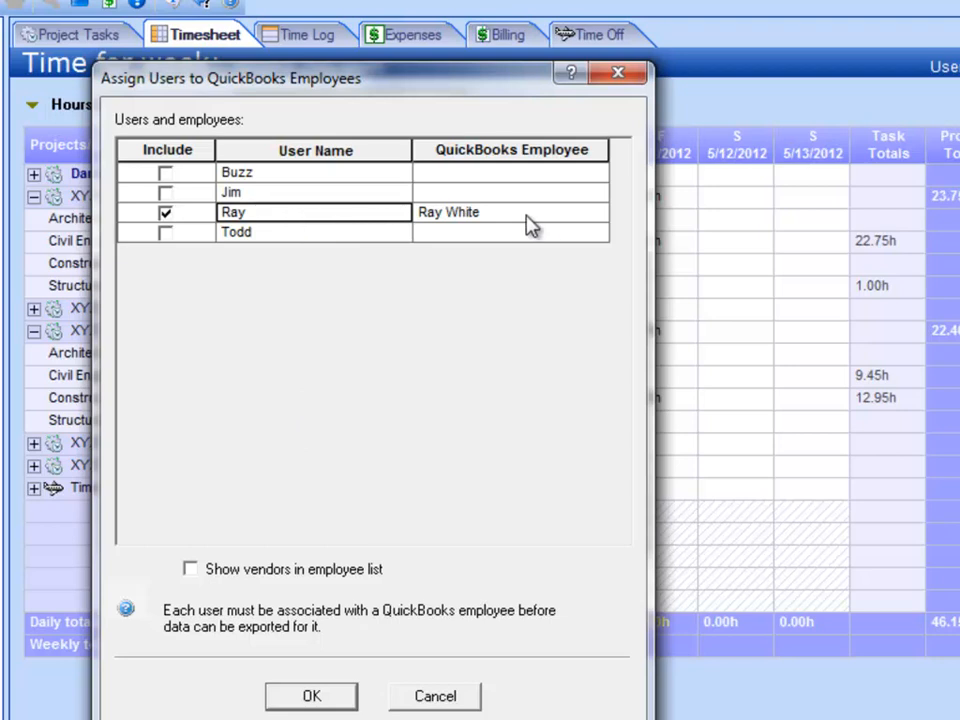
mouse_move(540, 217)
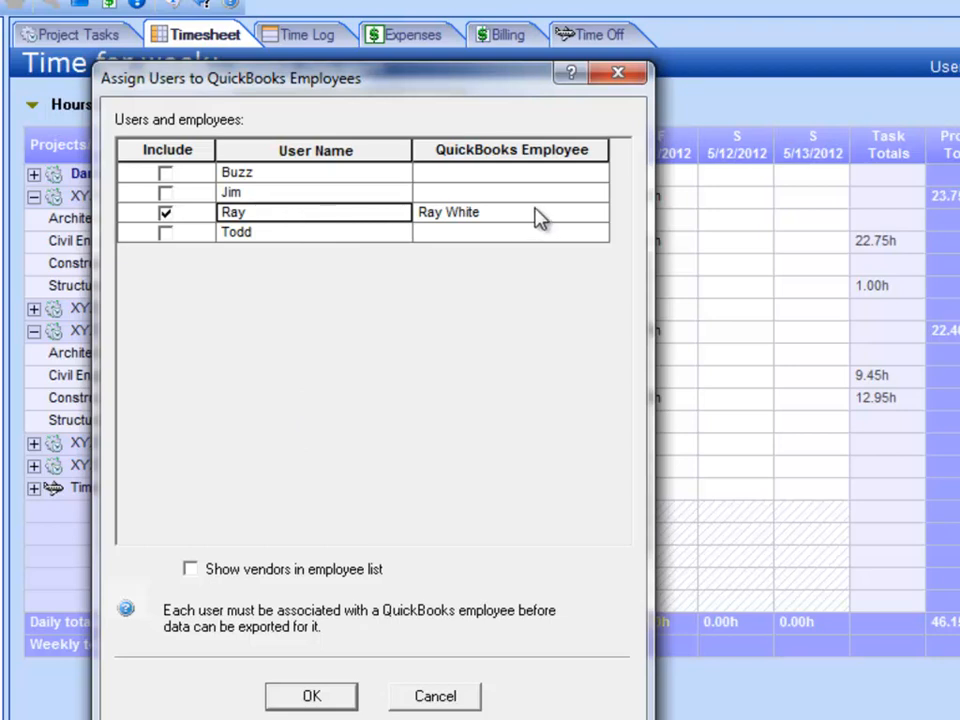
click(510, 212)
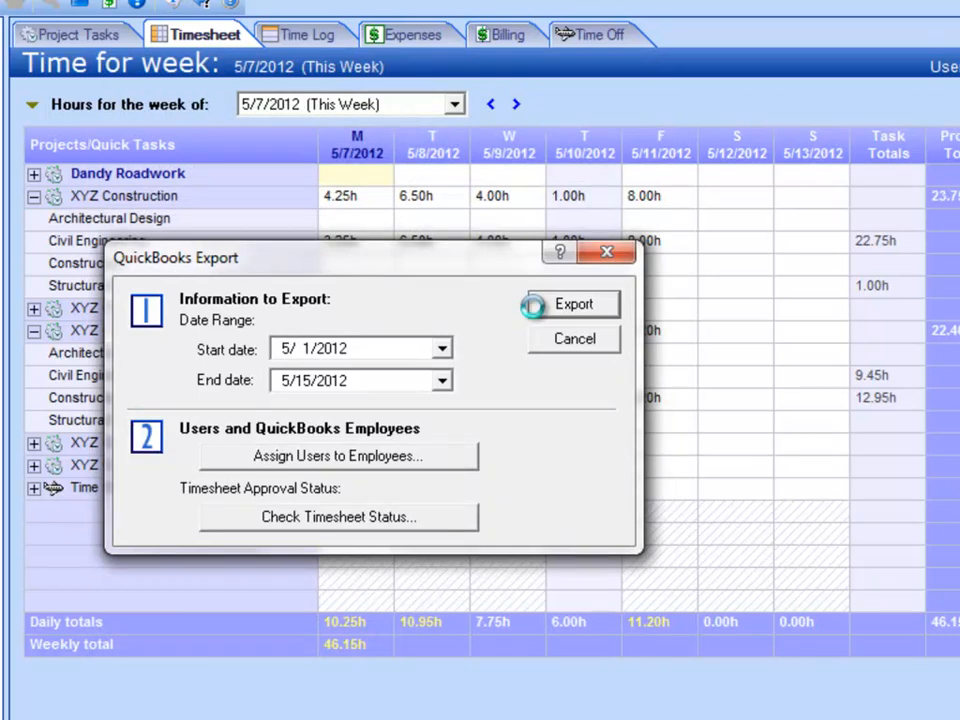
Run the Standard Time hours export for 5/1/2012–5/15/2012 into QuickBooks
click(571, 303)
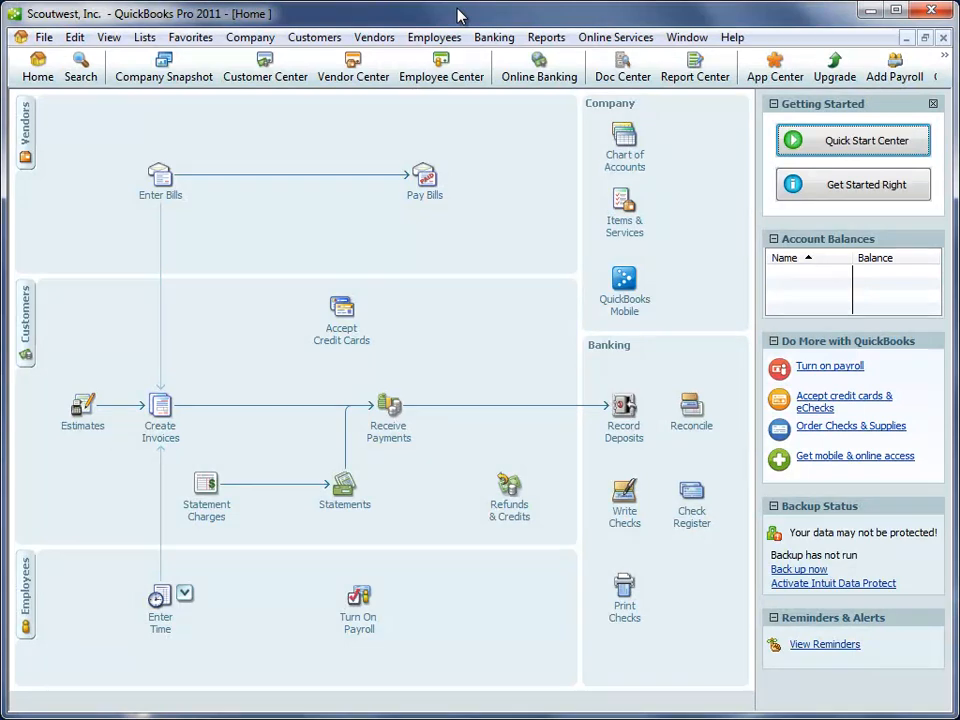
mouse_move(441, 67)
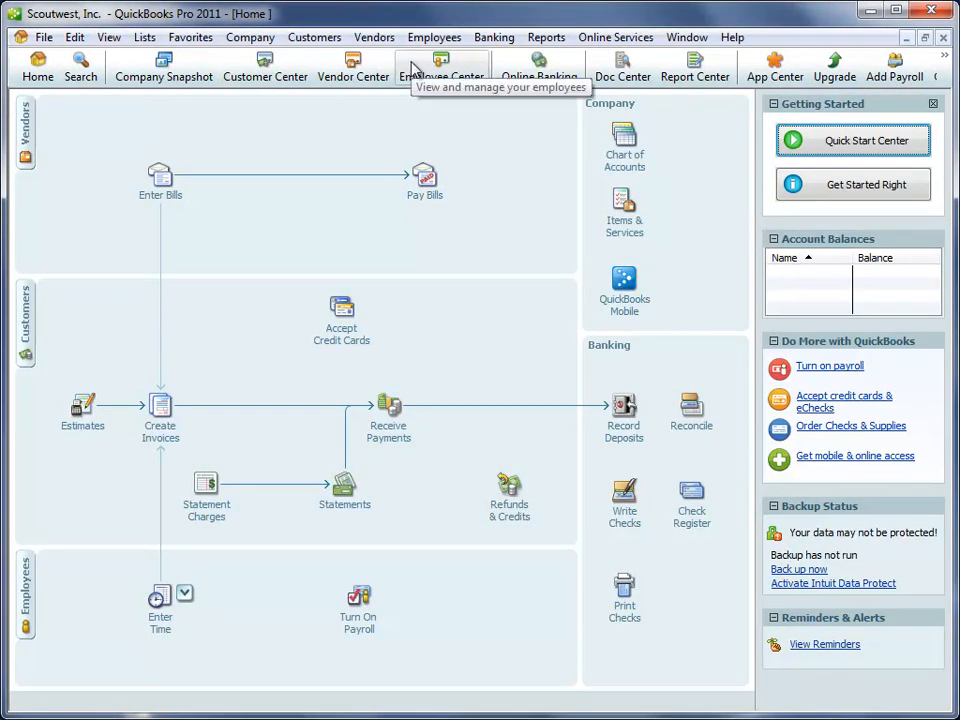
click(441, 67)
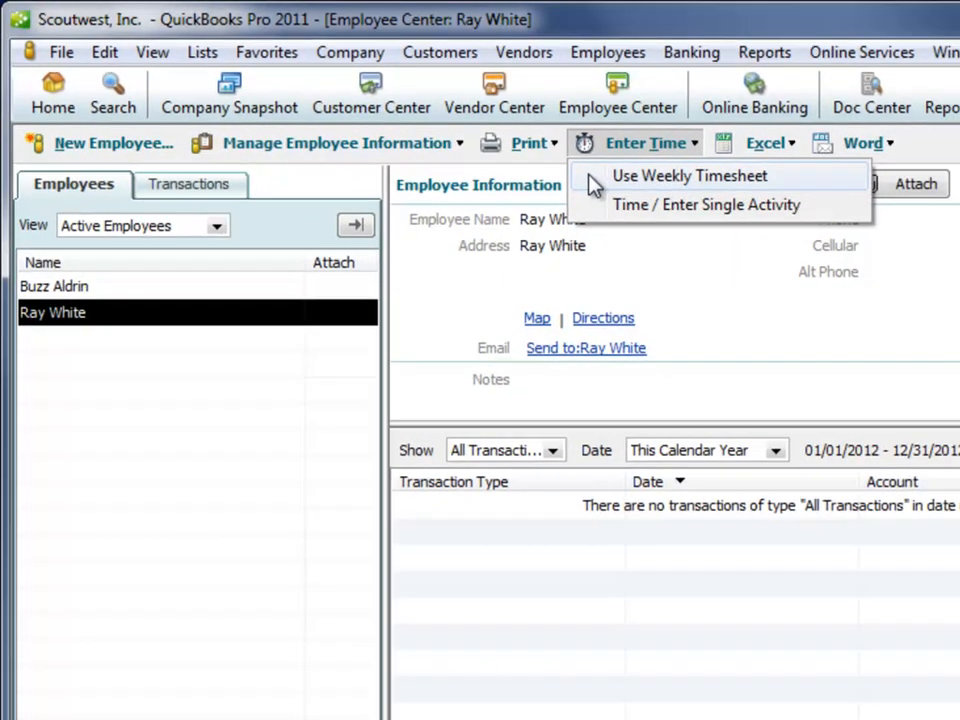
click(689, 176)
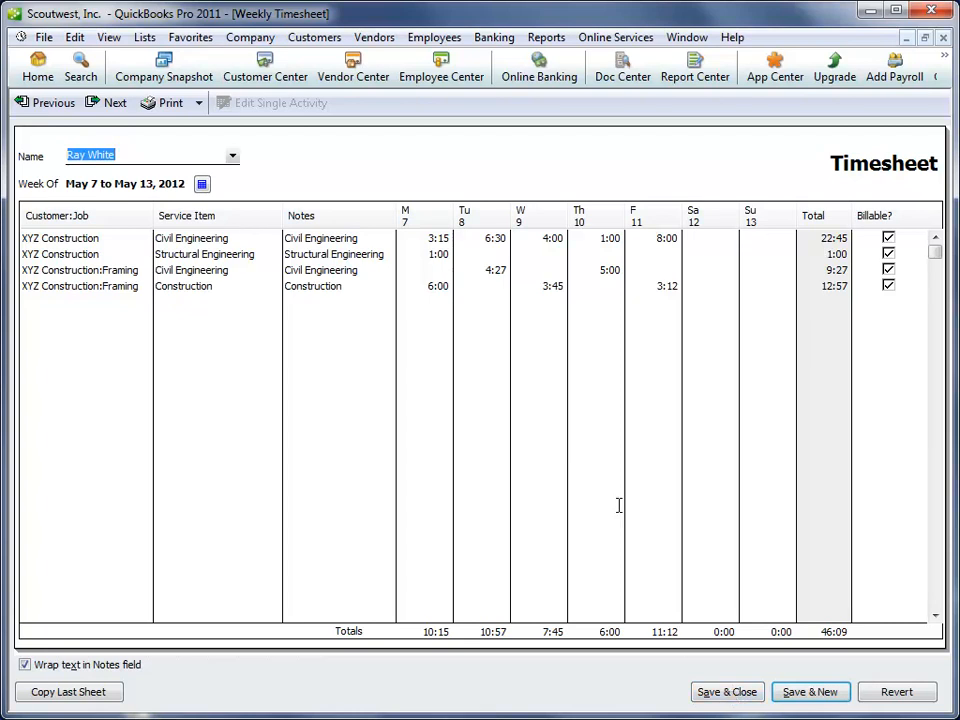
click(314, 37)
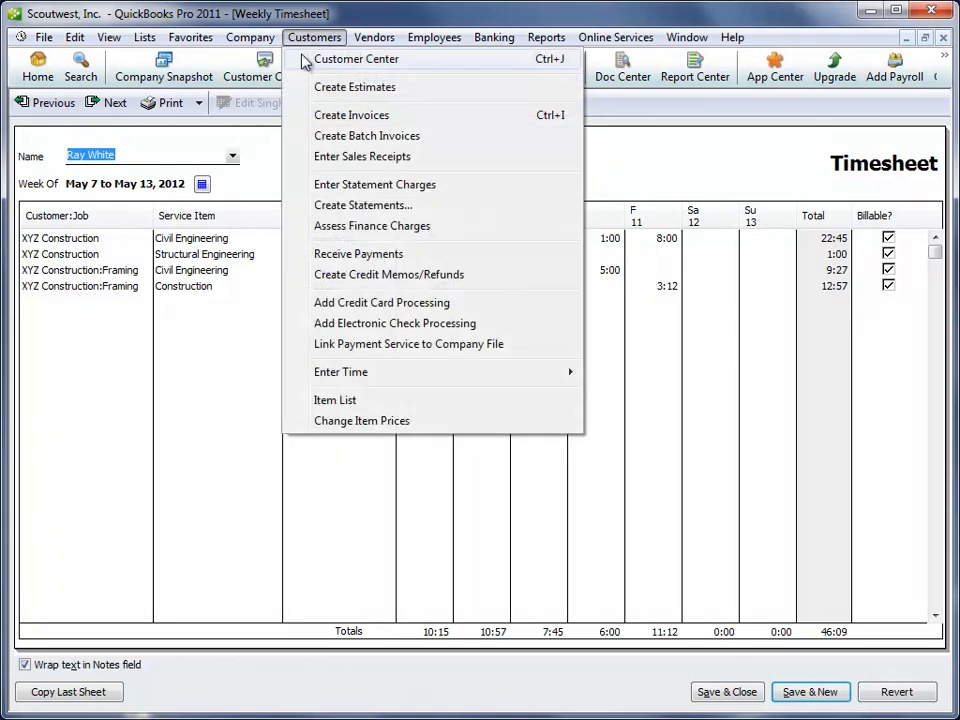
click(351, 114)
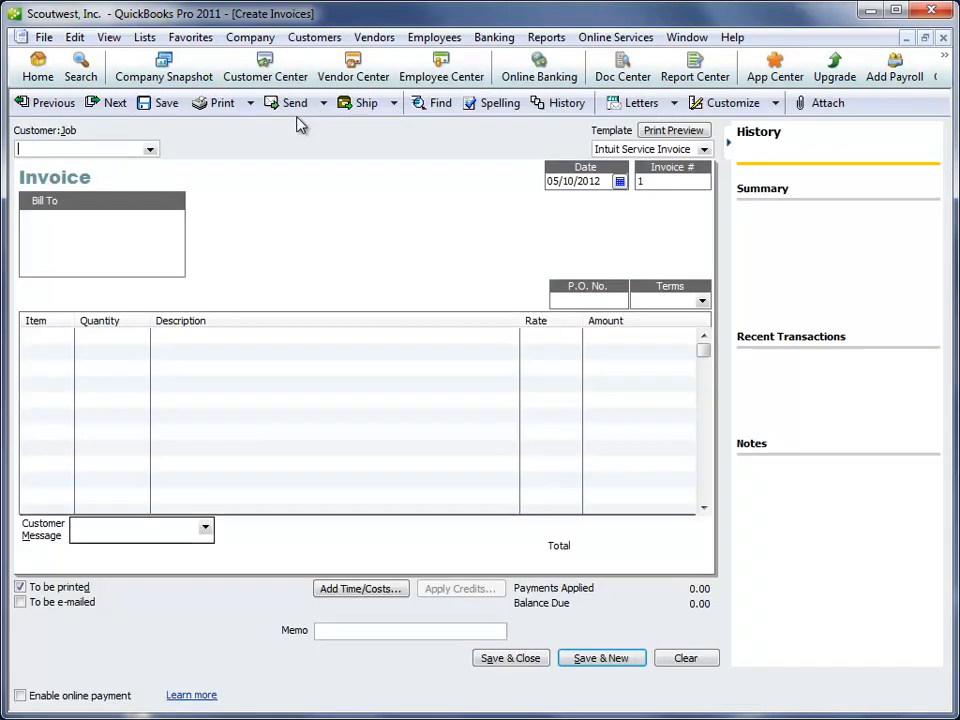
Pick XYZ Construction from the invoice's Customer:Job list
click(150, 148)
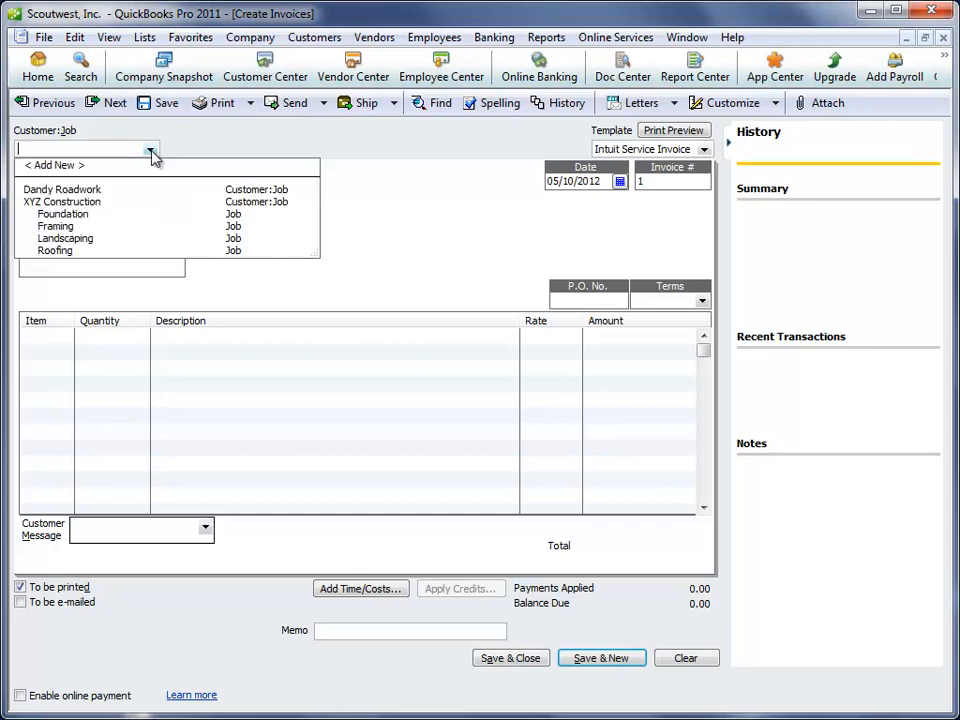
click(62, 202)
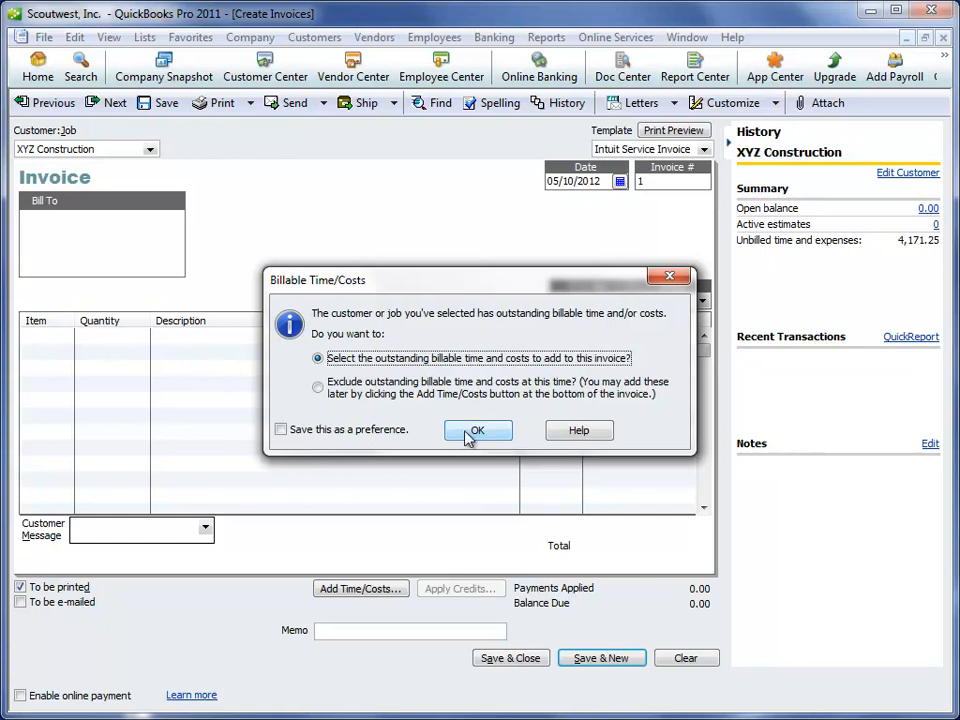
click(477, 430)
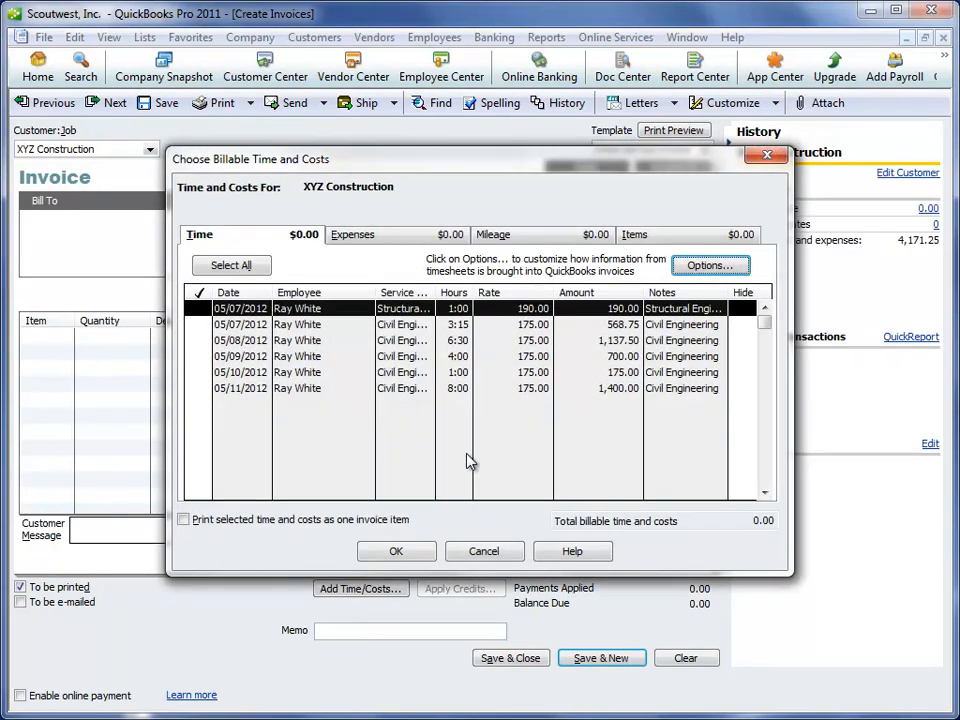
mouse_move(320, 443)
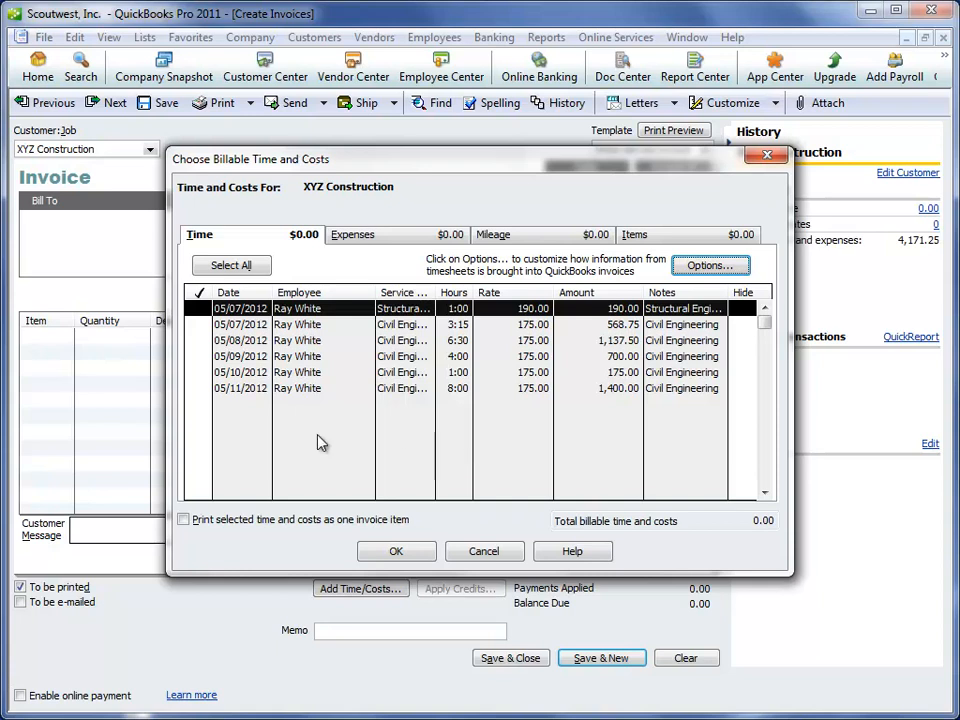
click(231, 265)
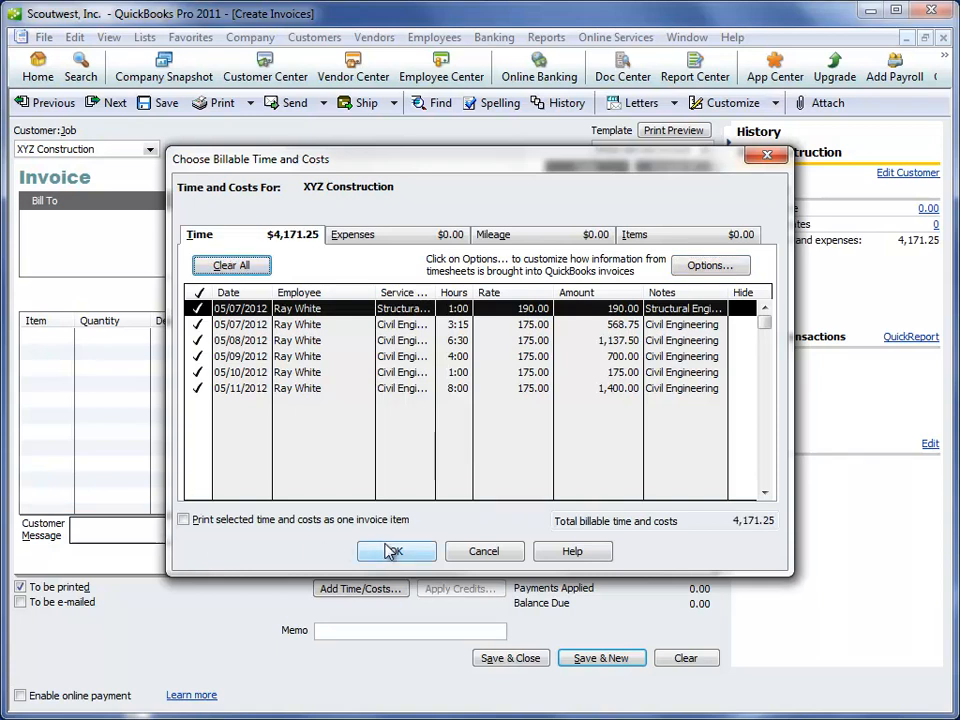
click(393, 551)
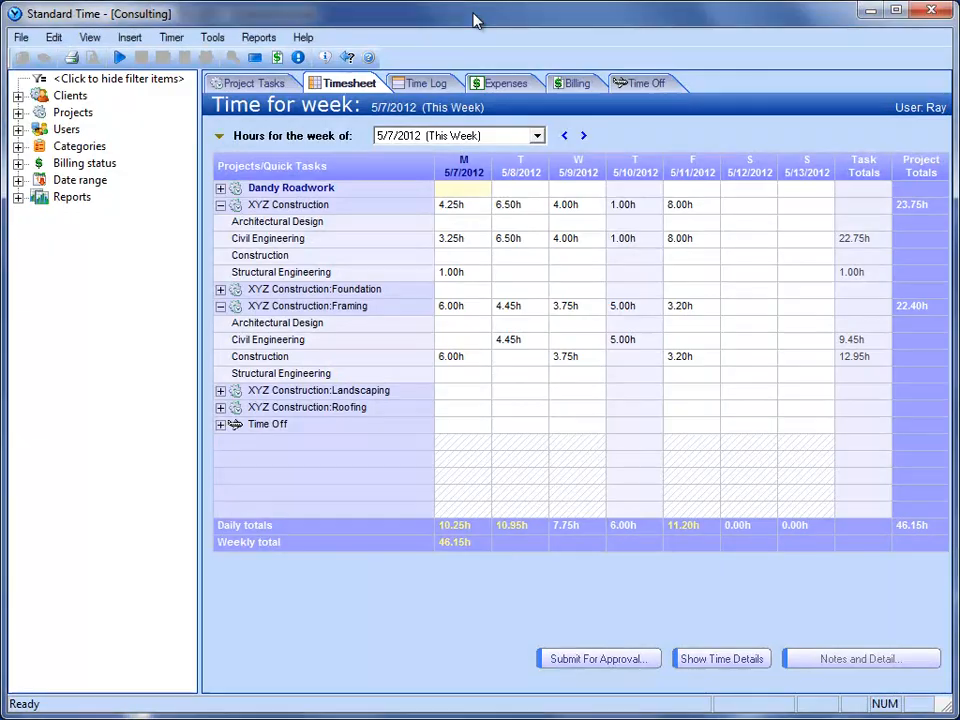
click(212, 37)
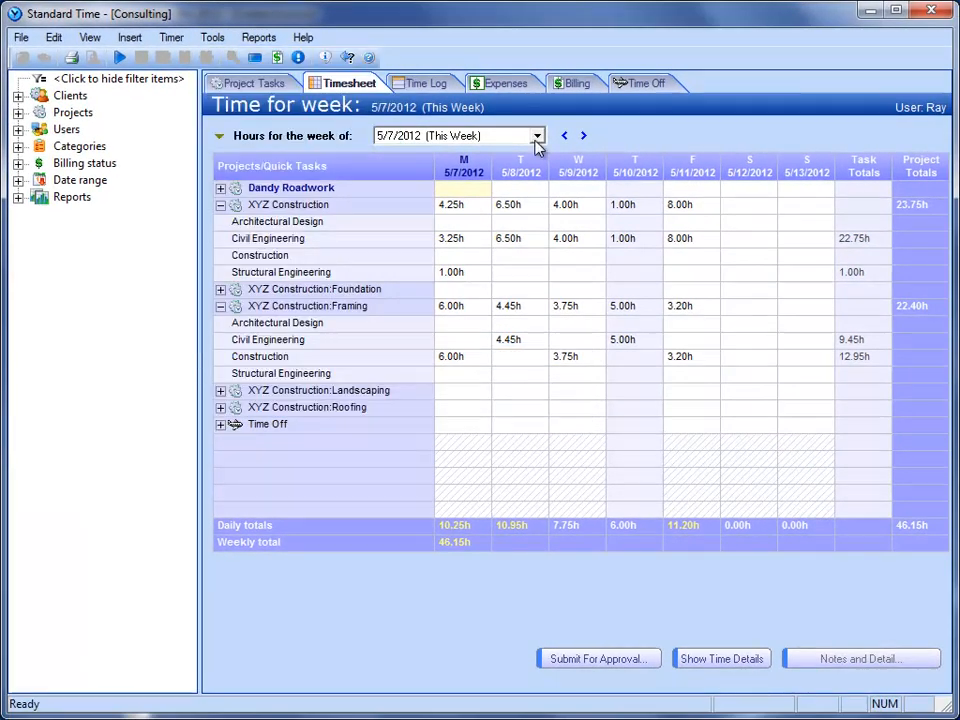
mouse_move(477, 547)
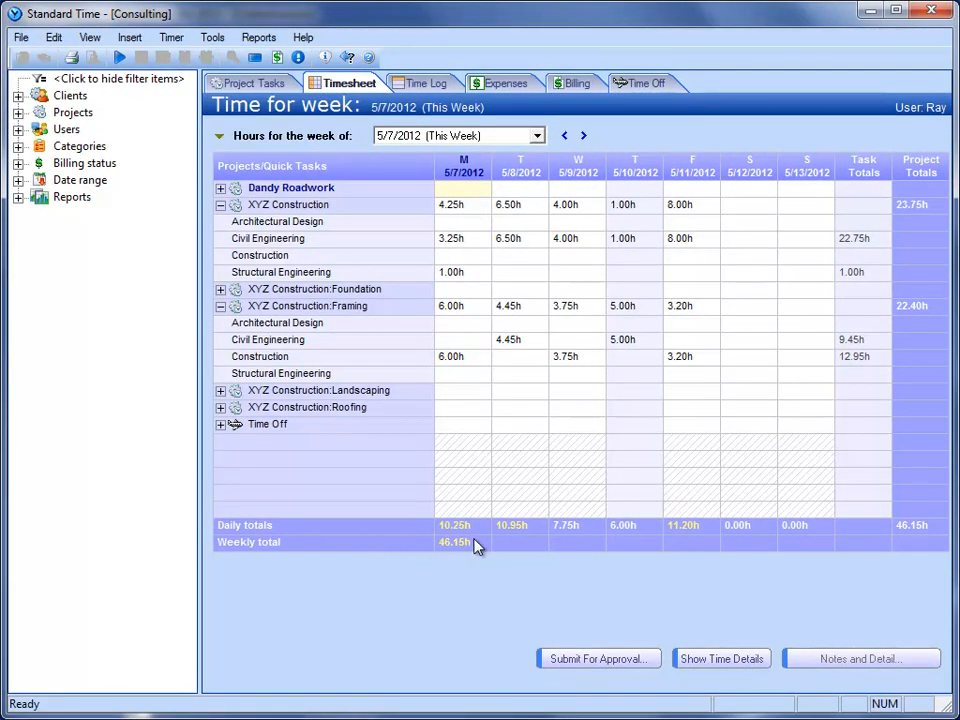
click(212, 37)
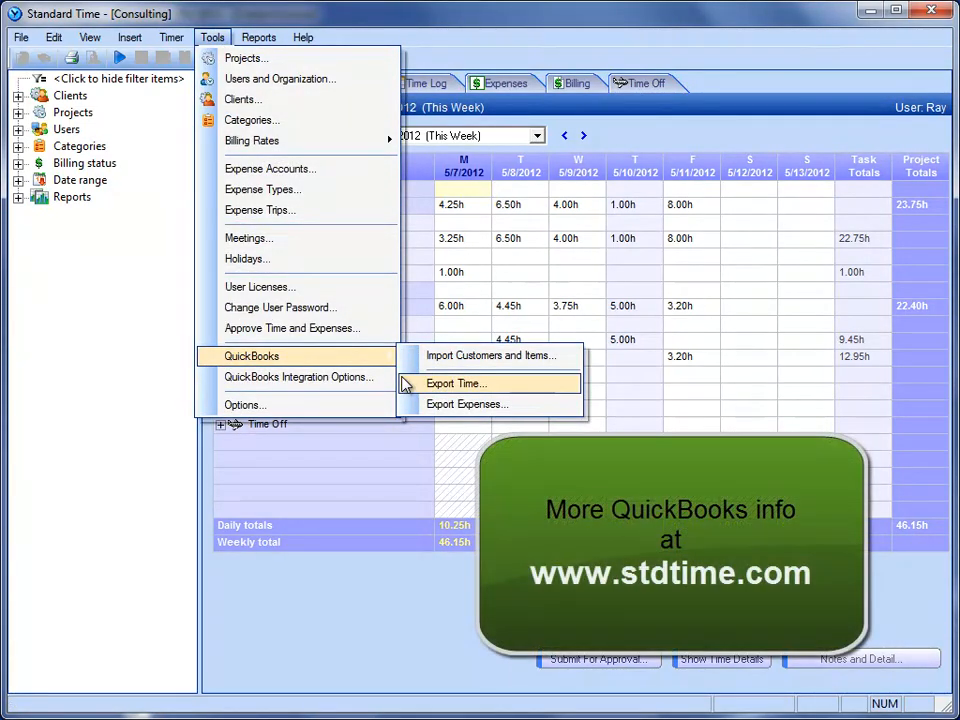
mouse_move(420, 383)
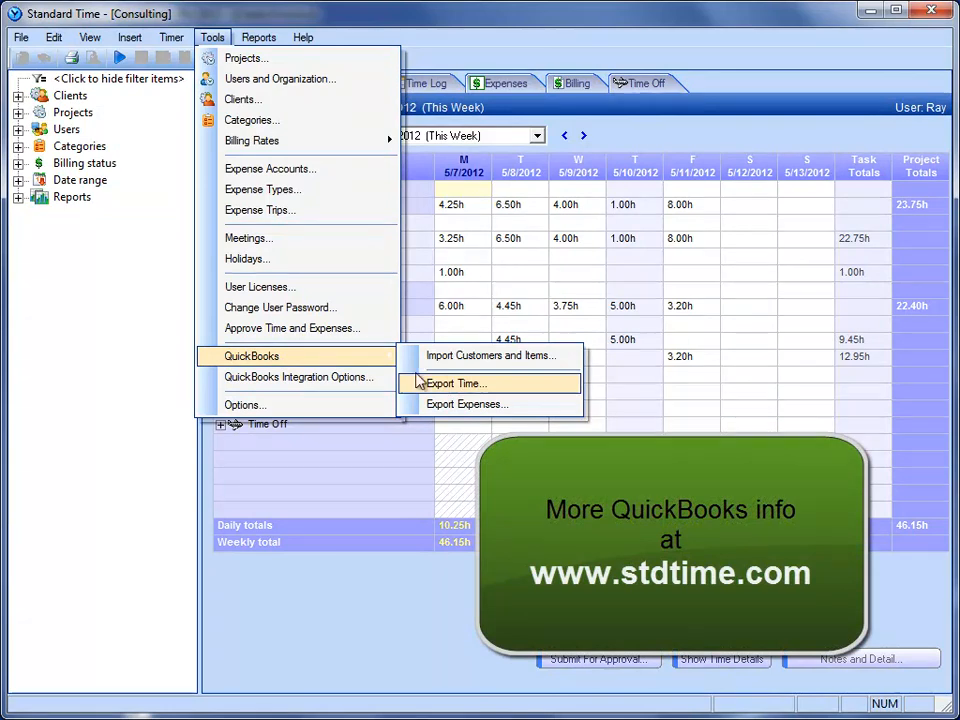
mouse_move(418, 387)
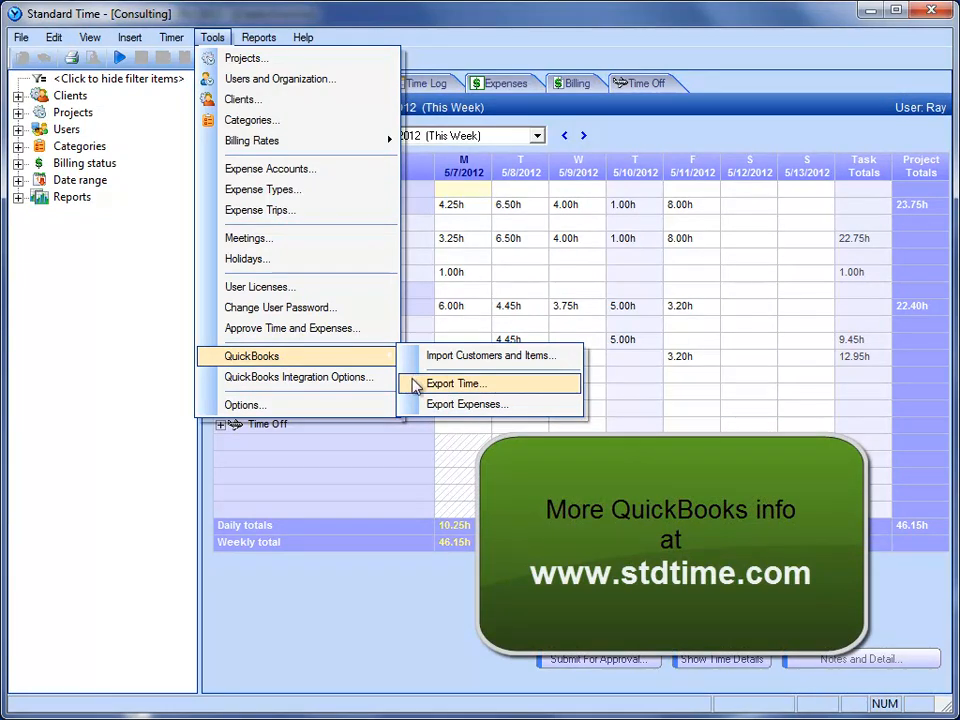